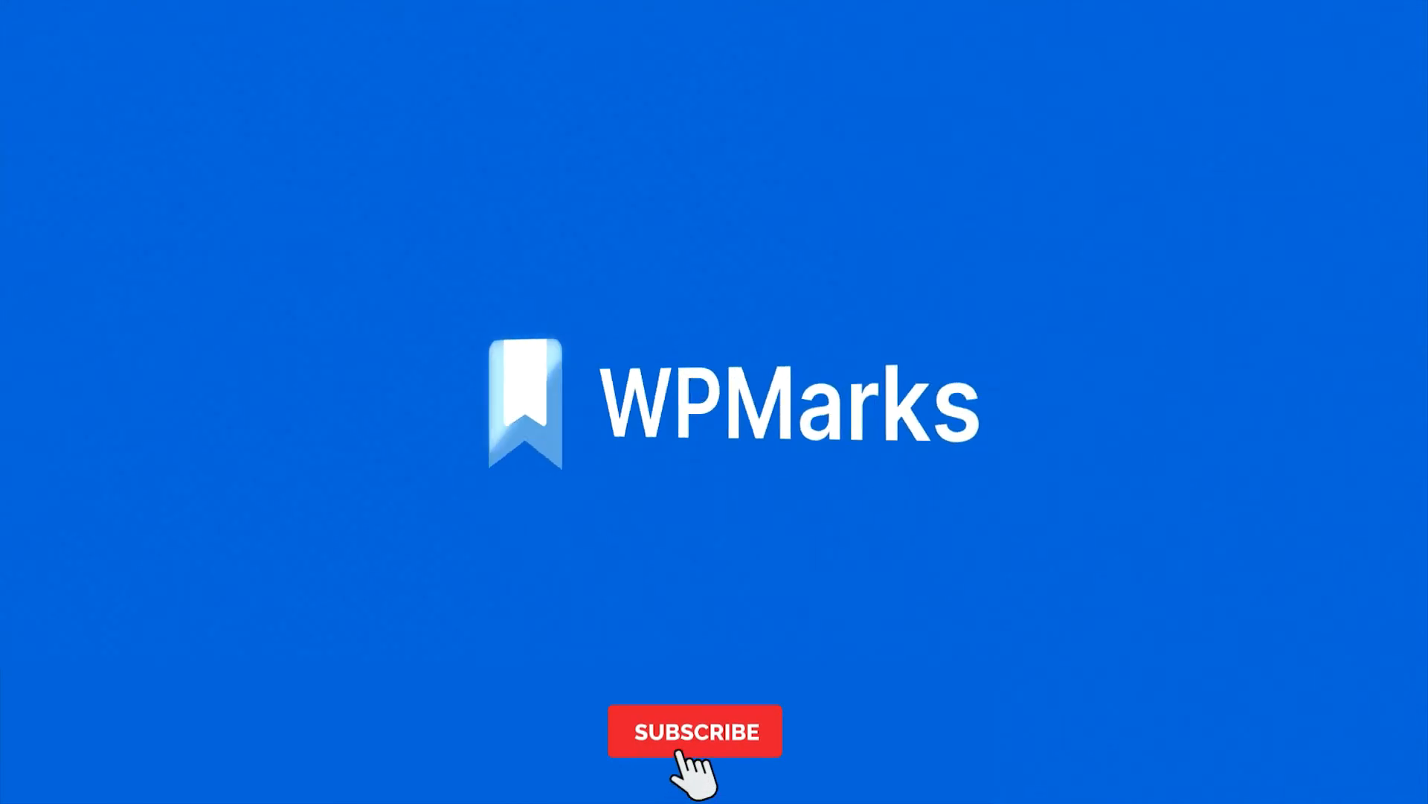
# Bring up the WPMarks 'How to Remove WooCommerce Breadcrumbs' article in the browser
pyautogui.click(695, 731)
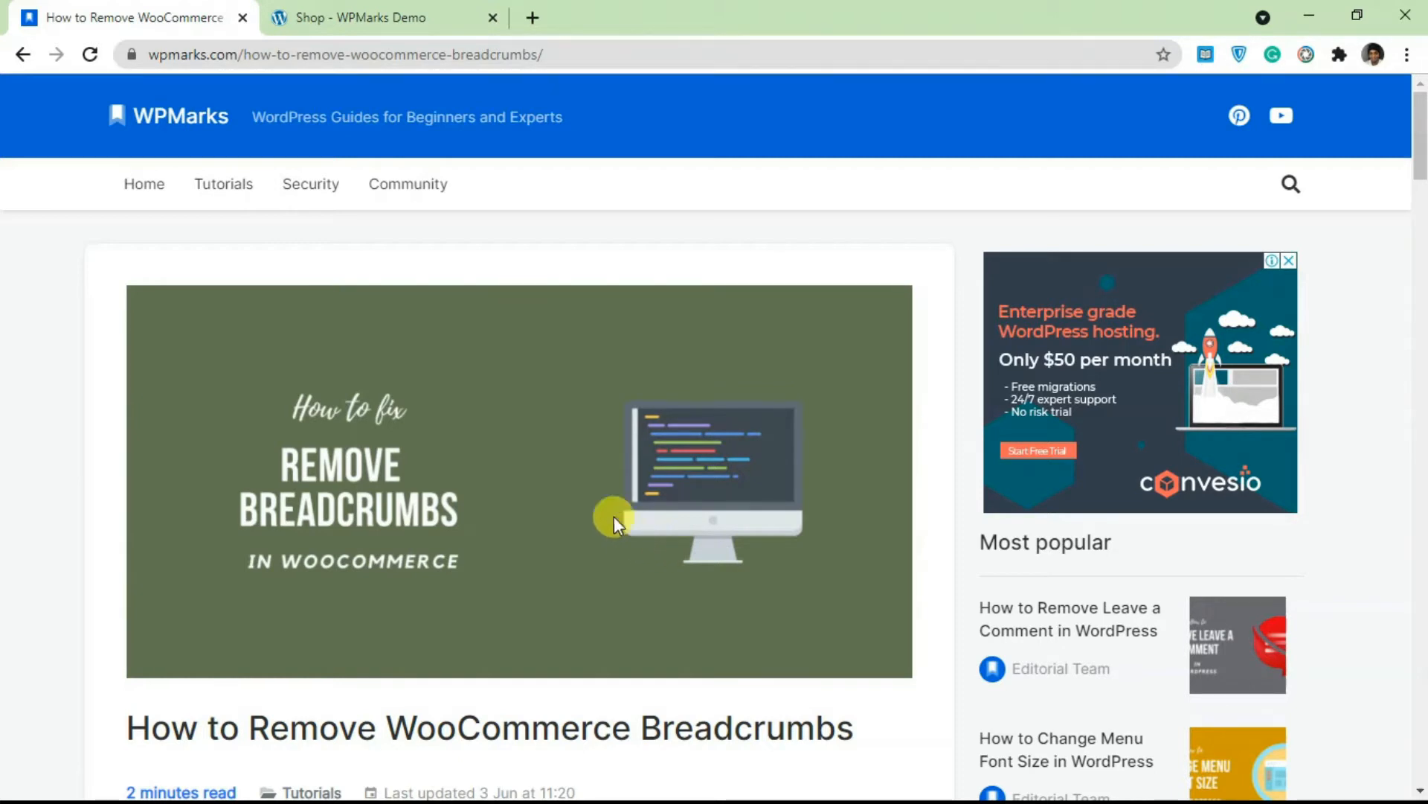
# Switch to the Shop - WPMarks Demo tab showing the Home / Shop breadcrumb trail
pyautogui.click(382, 18)
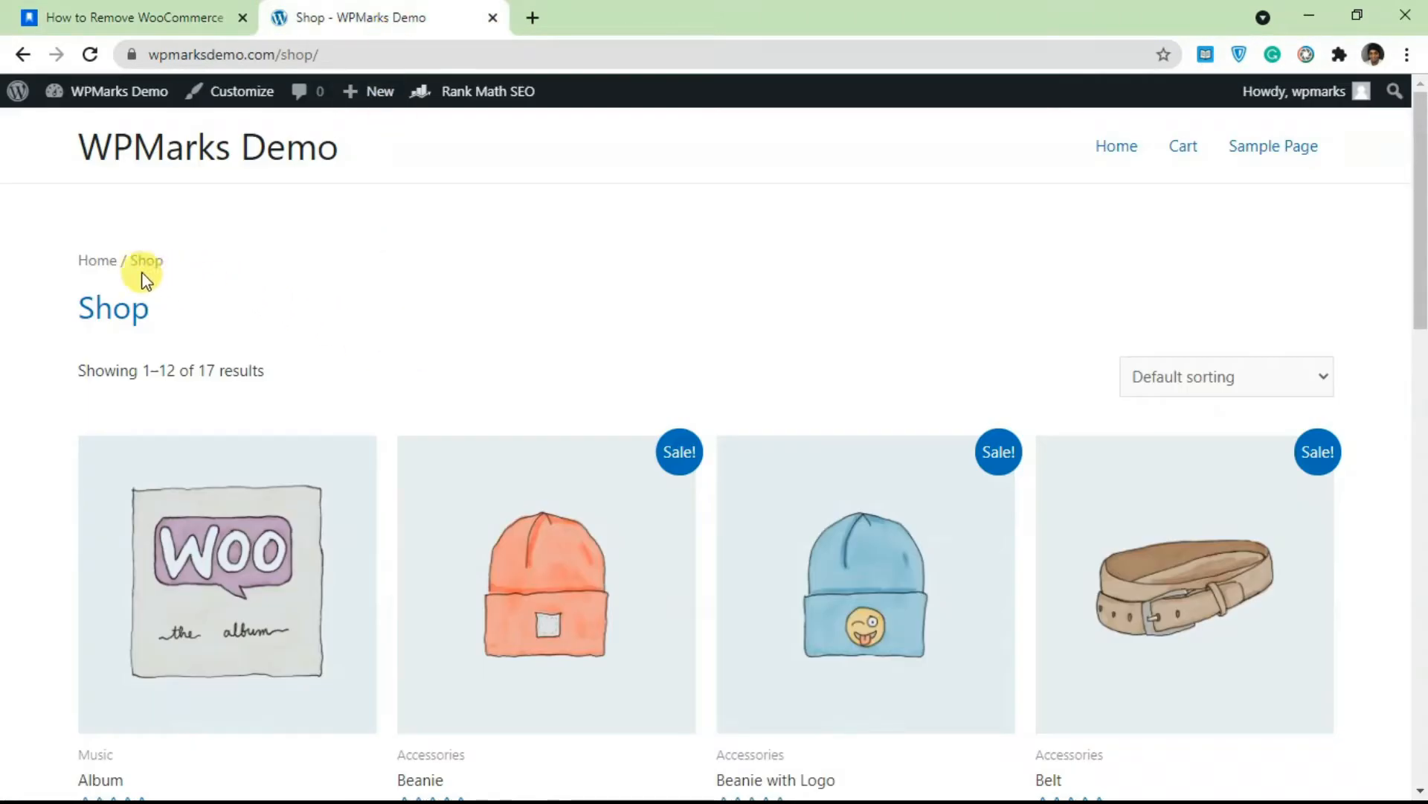
pyautogui.moveTo(166, 266)
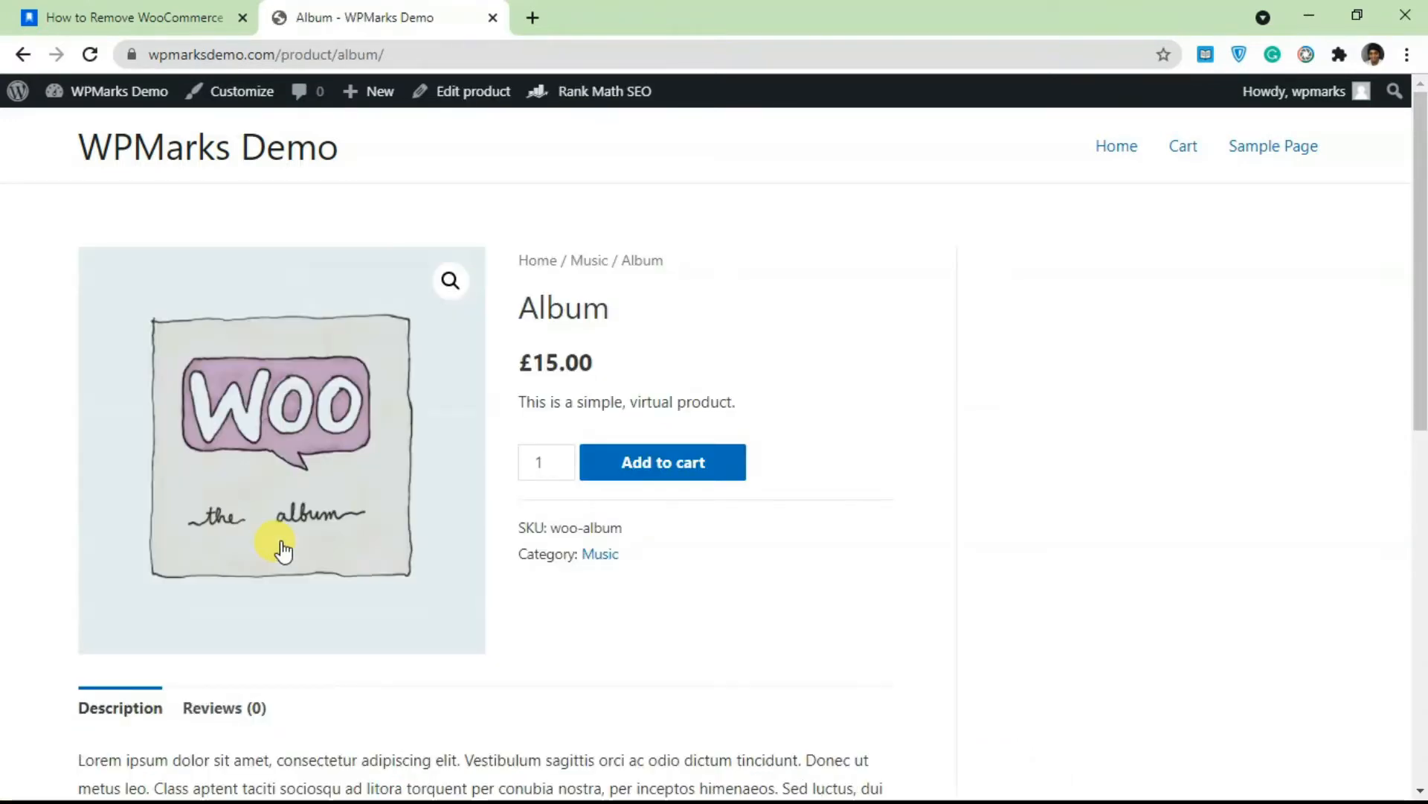
pyautogui.moveTo(588, 274)
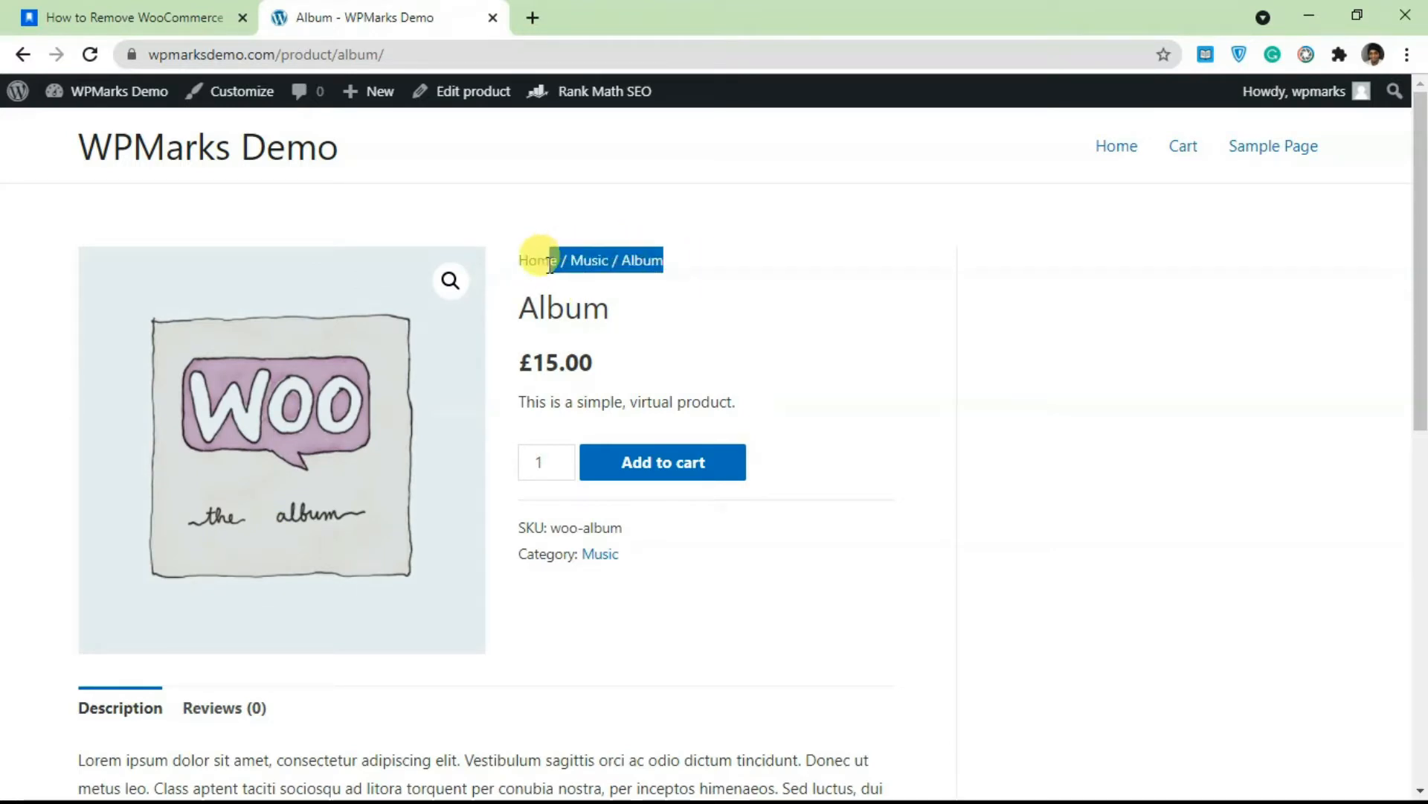
pyautogui.moveTo(589, 259)
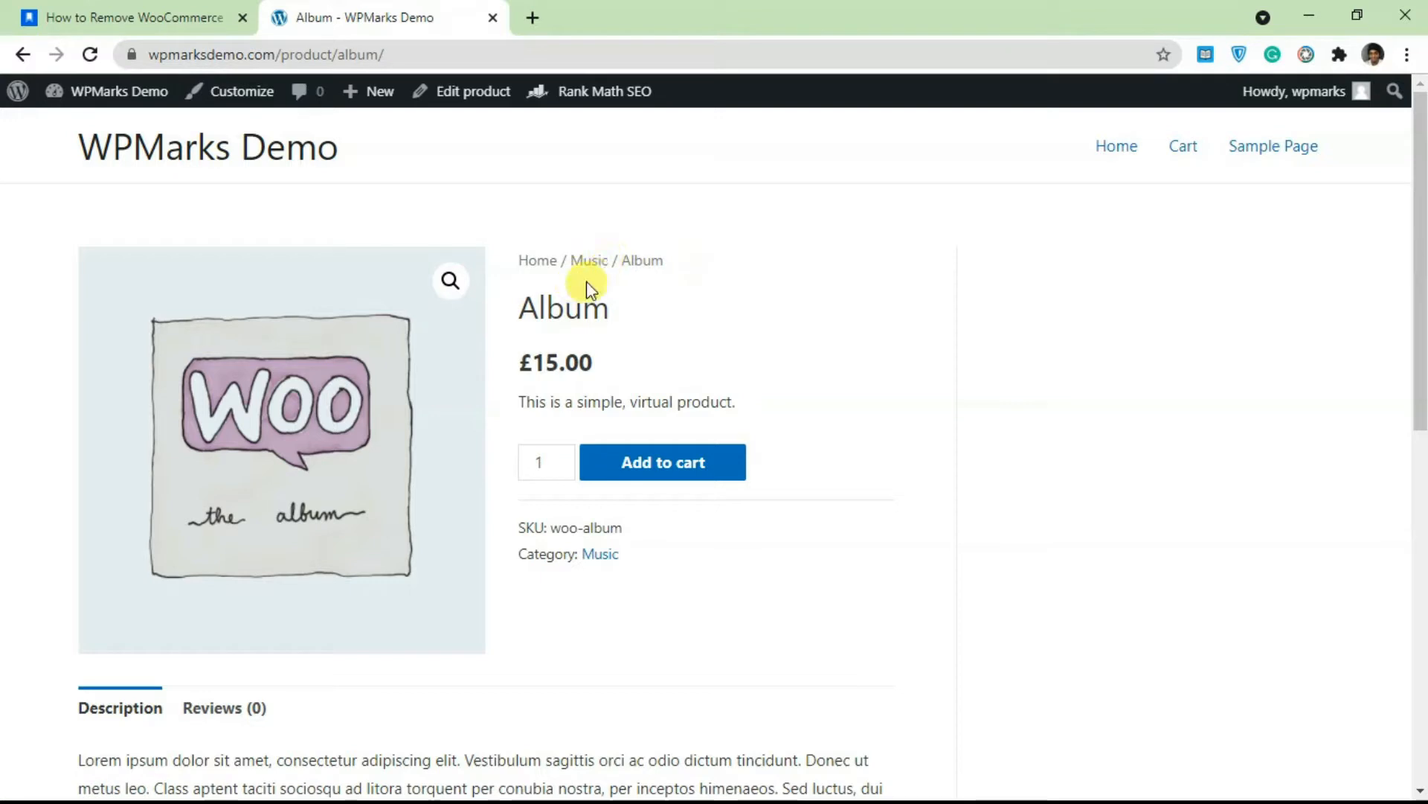
pyautogui.moveTo(588, 259)
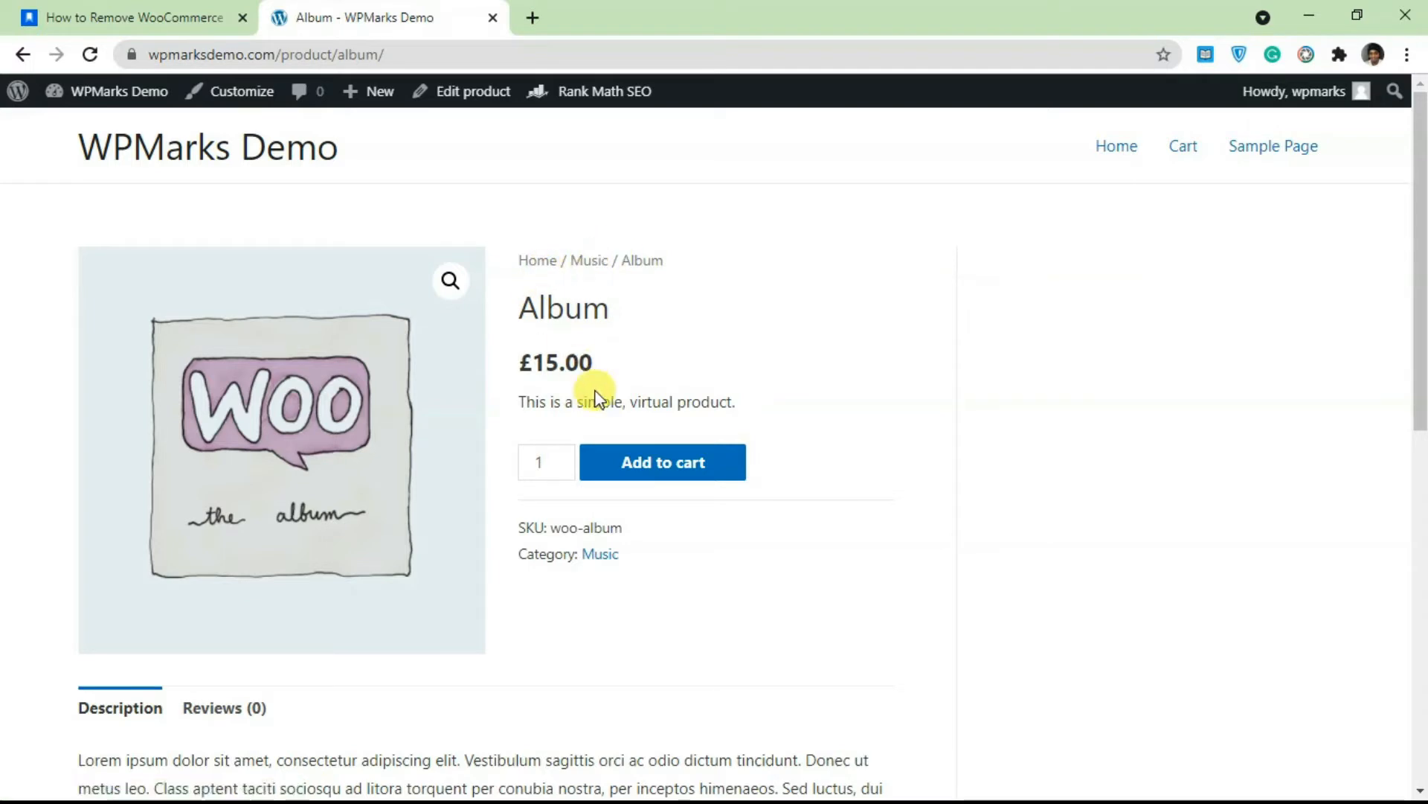
pyautogui.moveTo(618, 351)
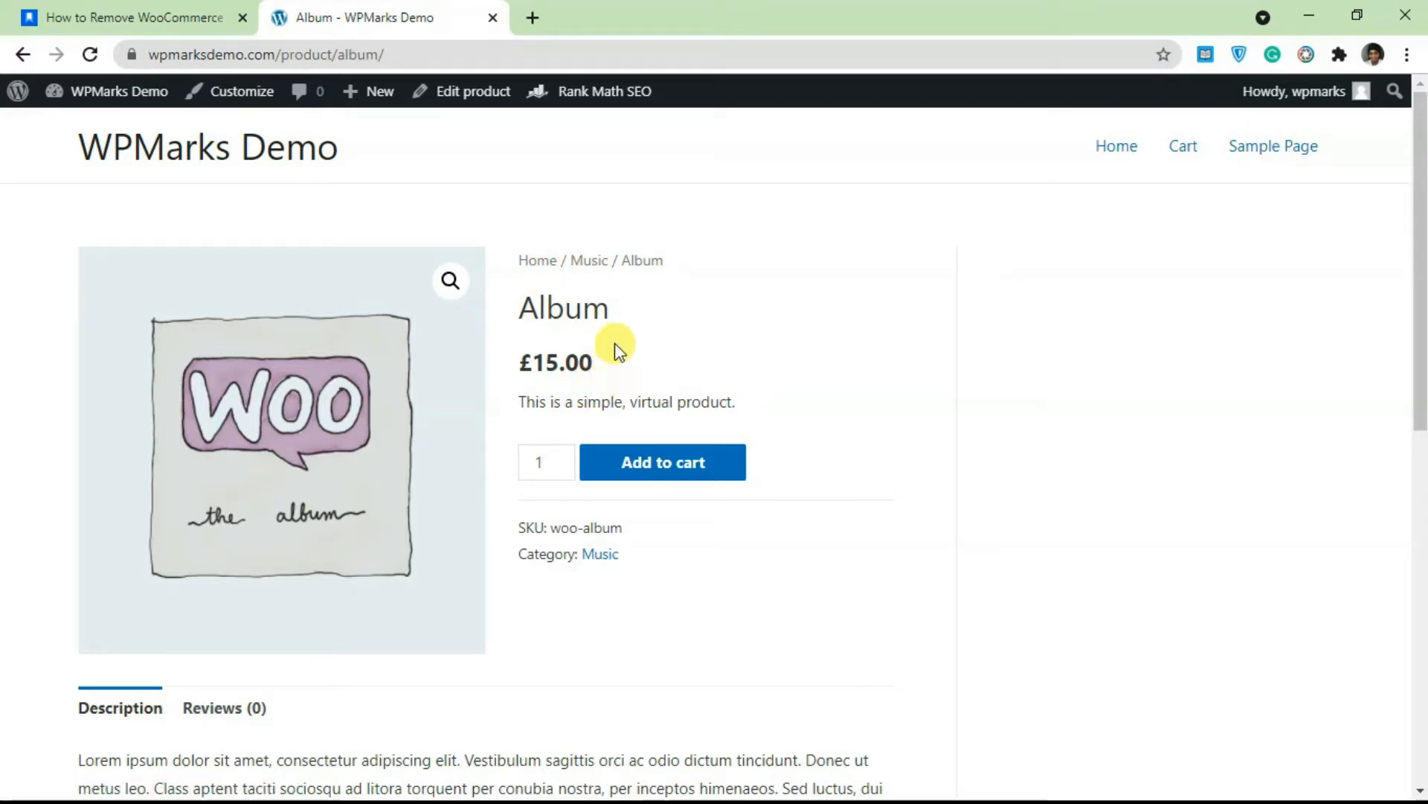
# Scroll the tutorial article down to the desktop-and-mobile breadcrumb CSS code block
pyautogui.click(132, 18)
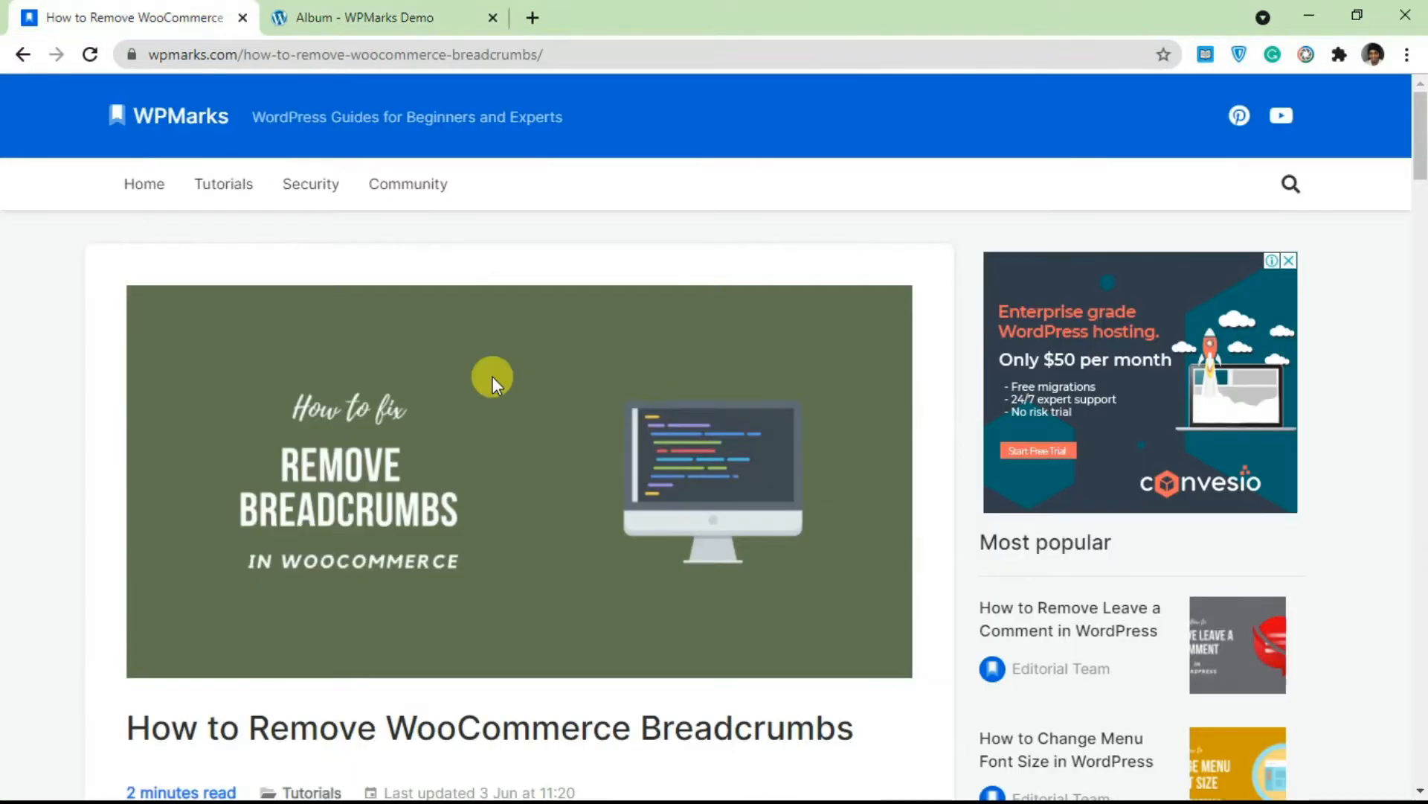
pyautogui.scroll(-3)
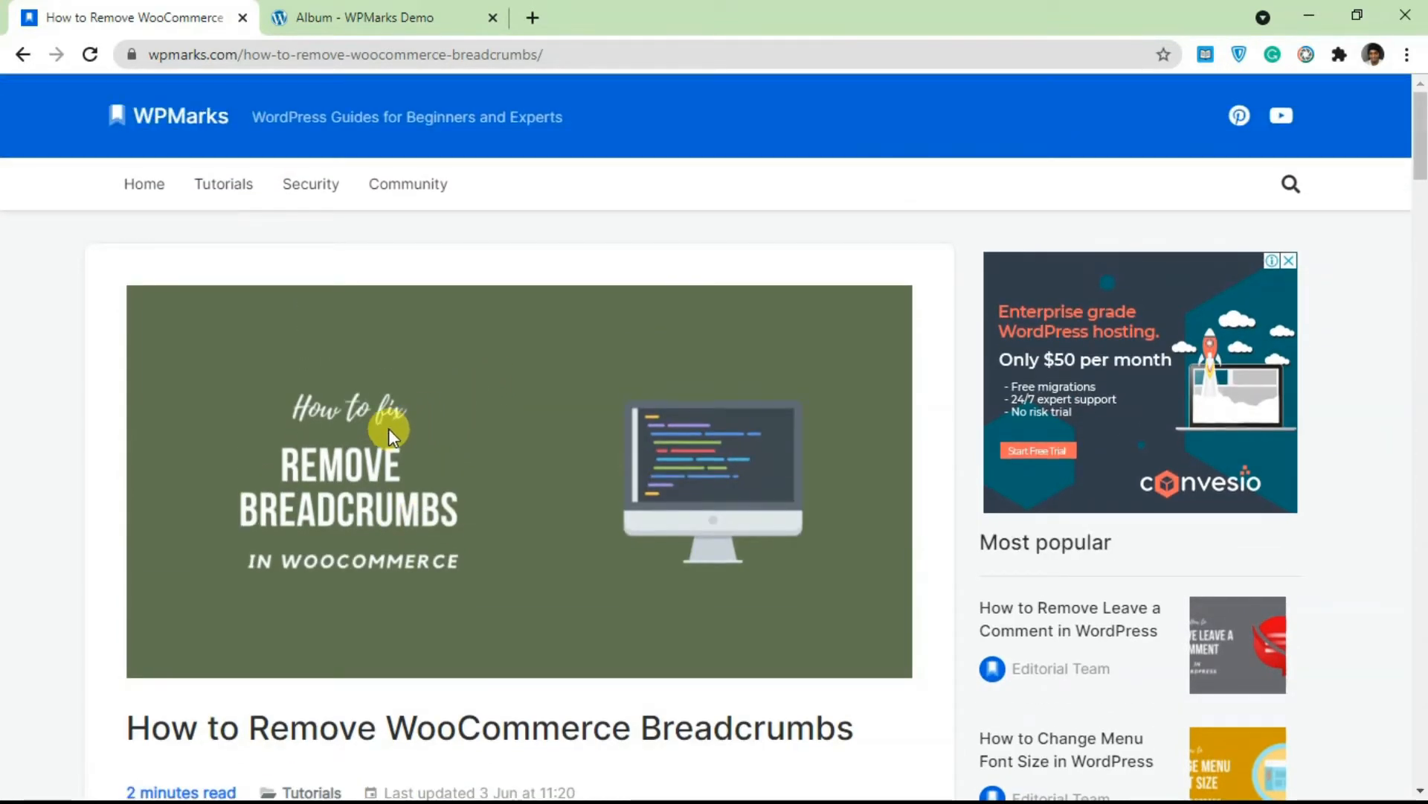
pyautogui.scroll(-3)
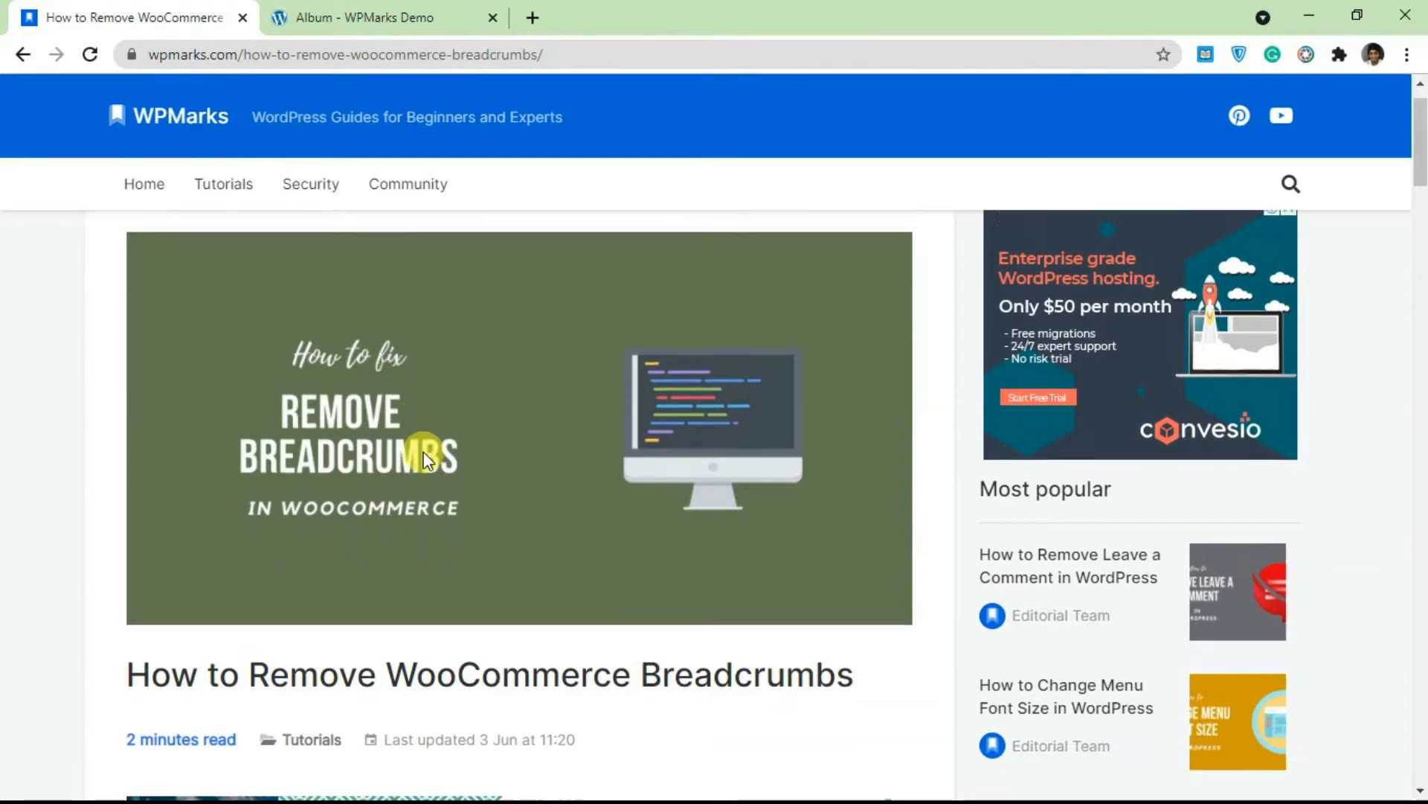
pyautogui.scroll(-3)
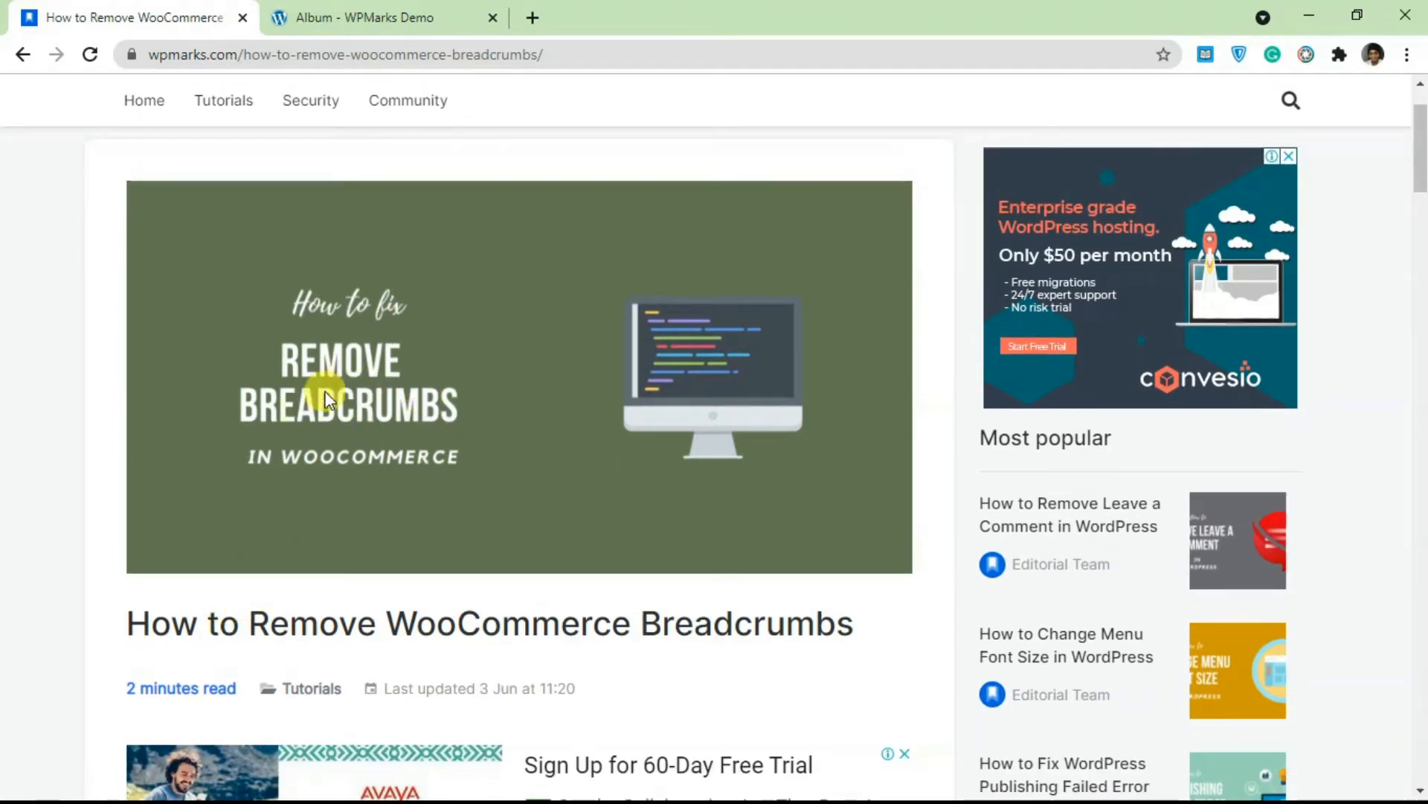
pyautogui.scroll(-3)
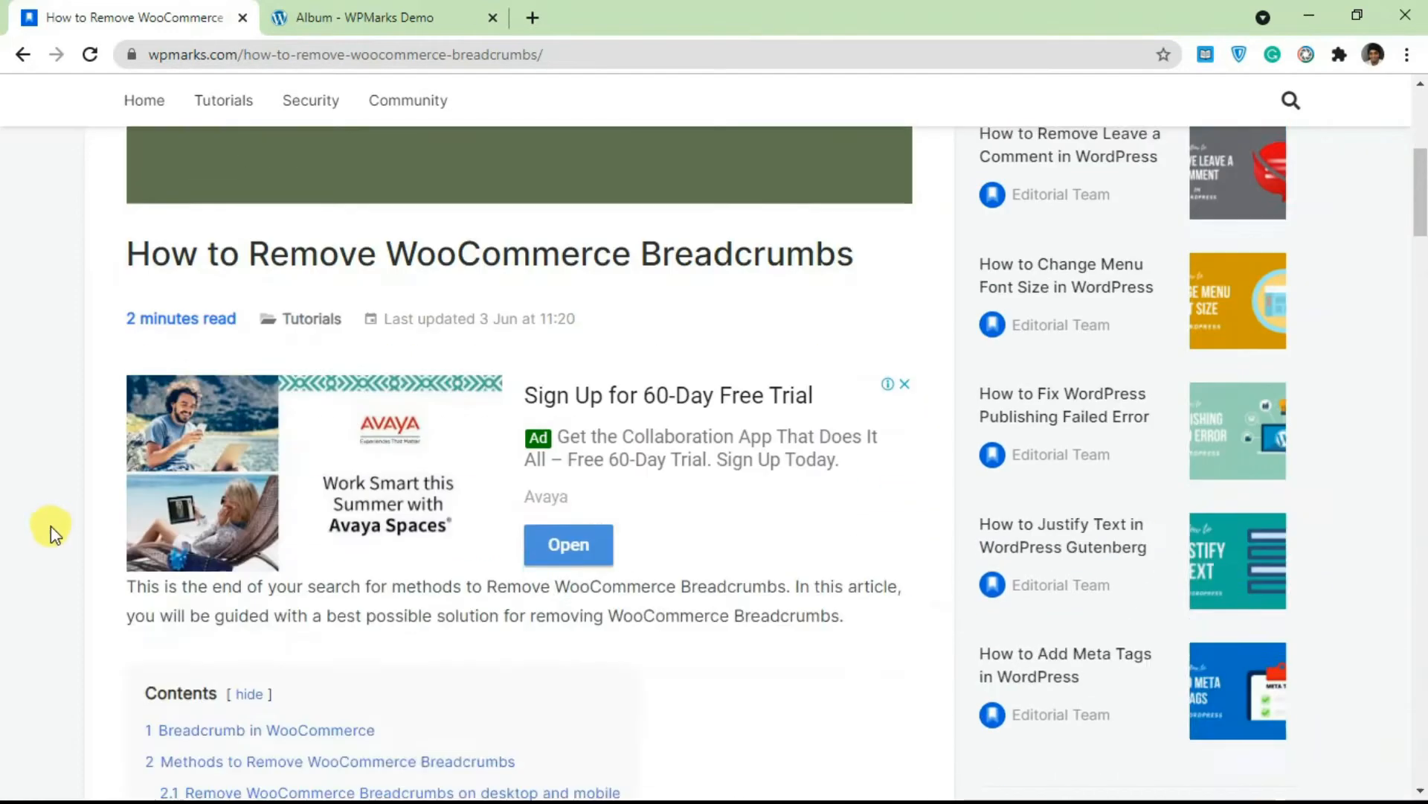
pyautogui.scroll(-3)
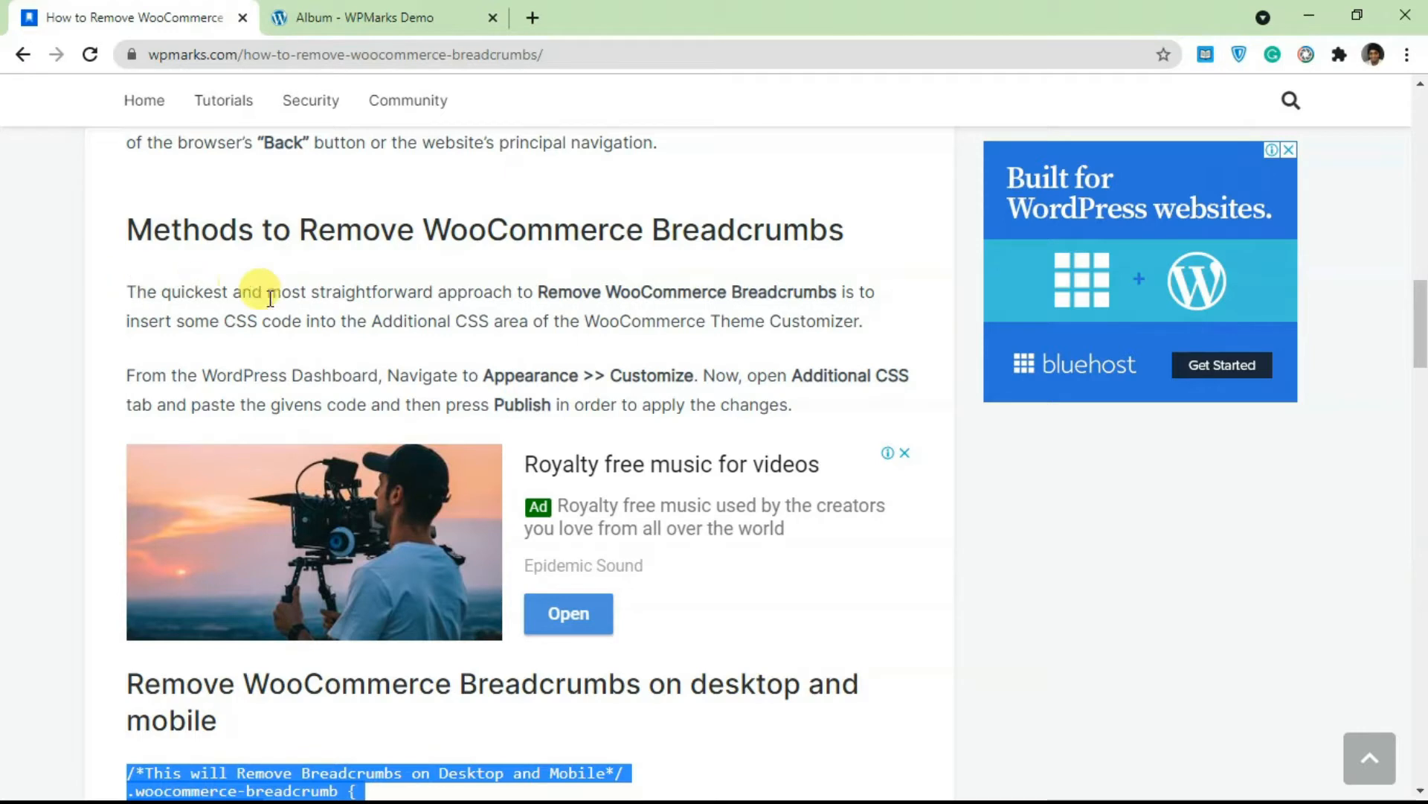
pyautogui.moveTo(412, 351)
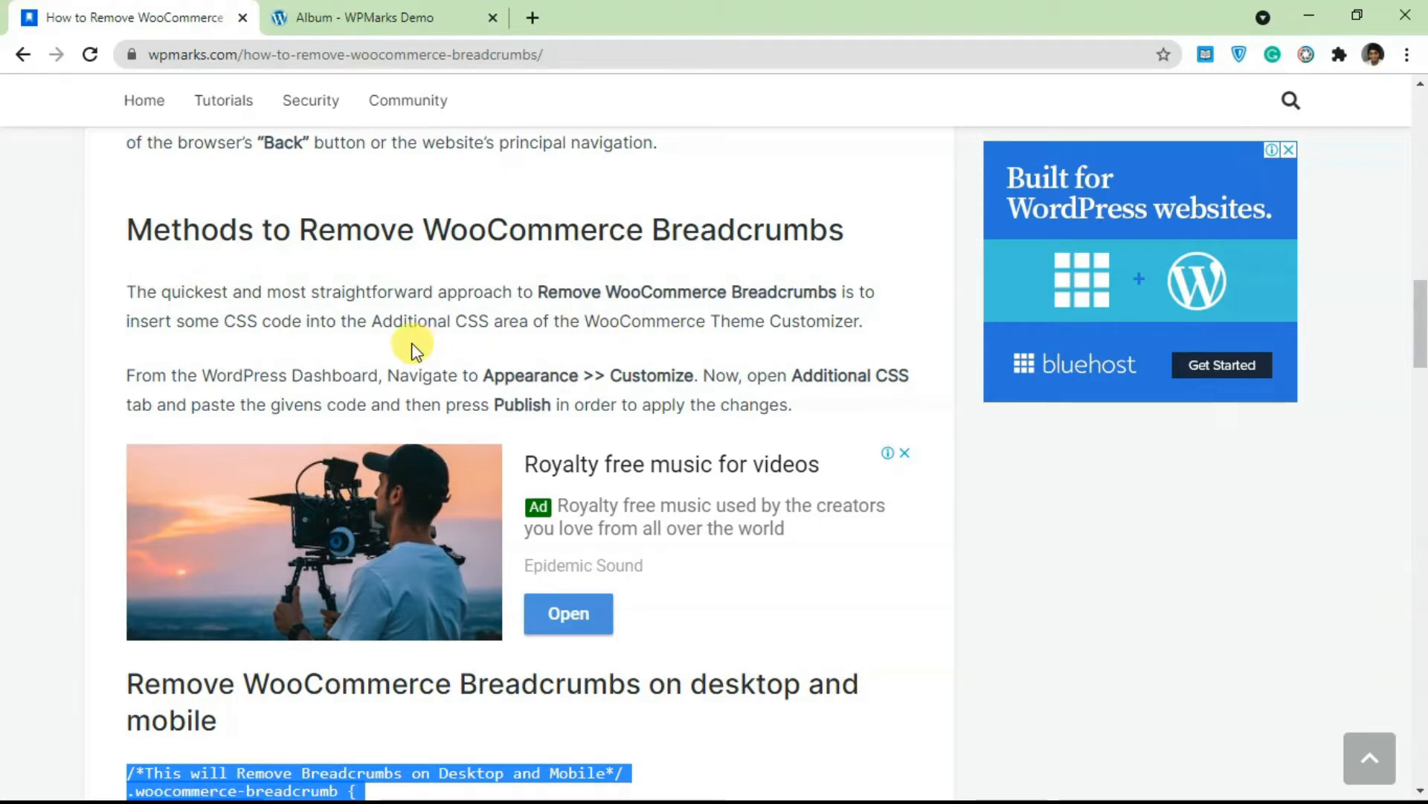
pyautogui.scroll(-3)
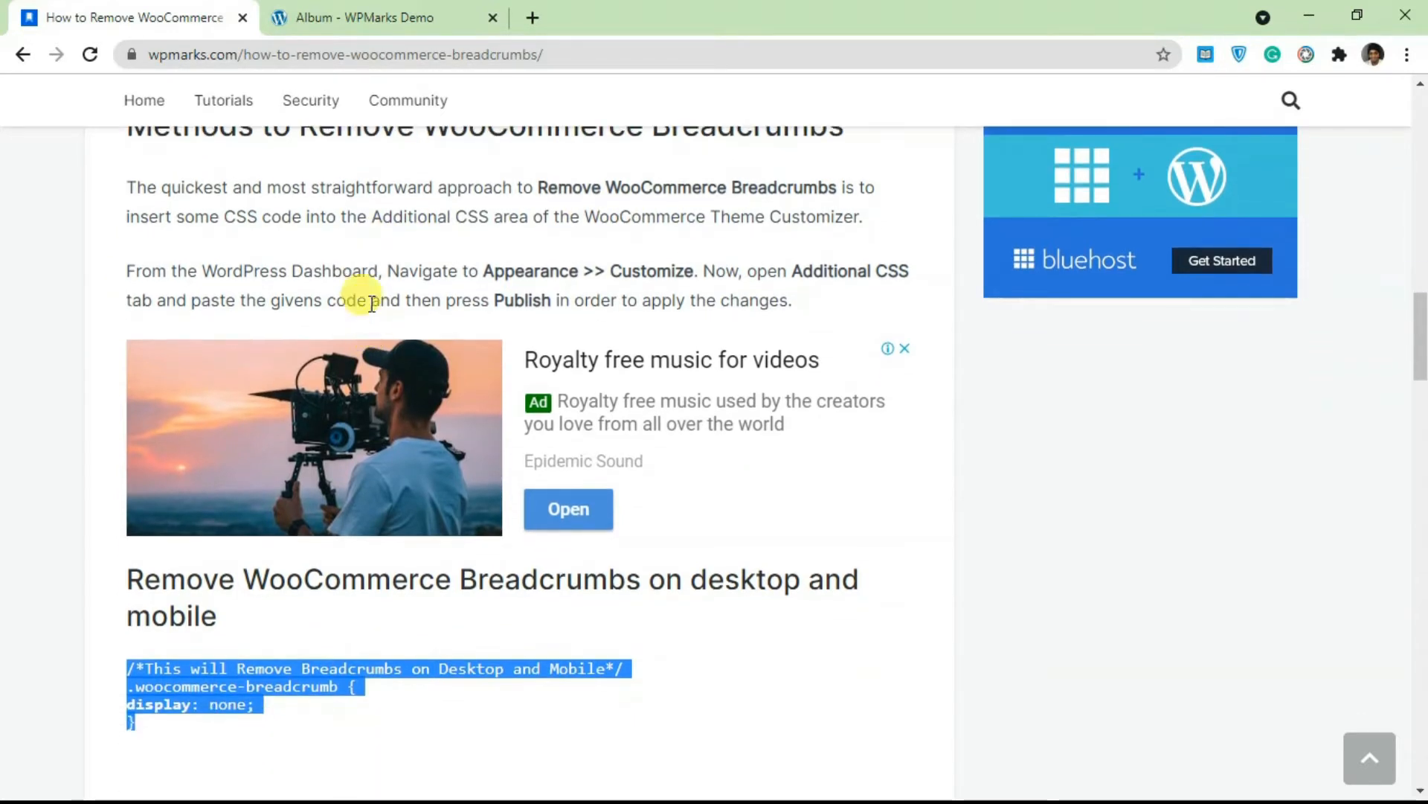
pyautogui.scroll(-3)
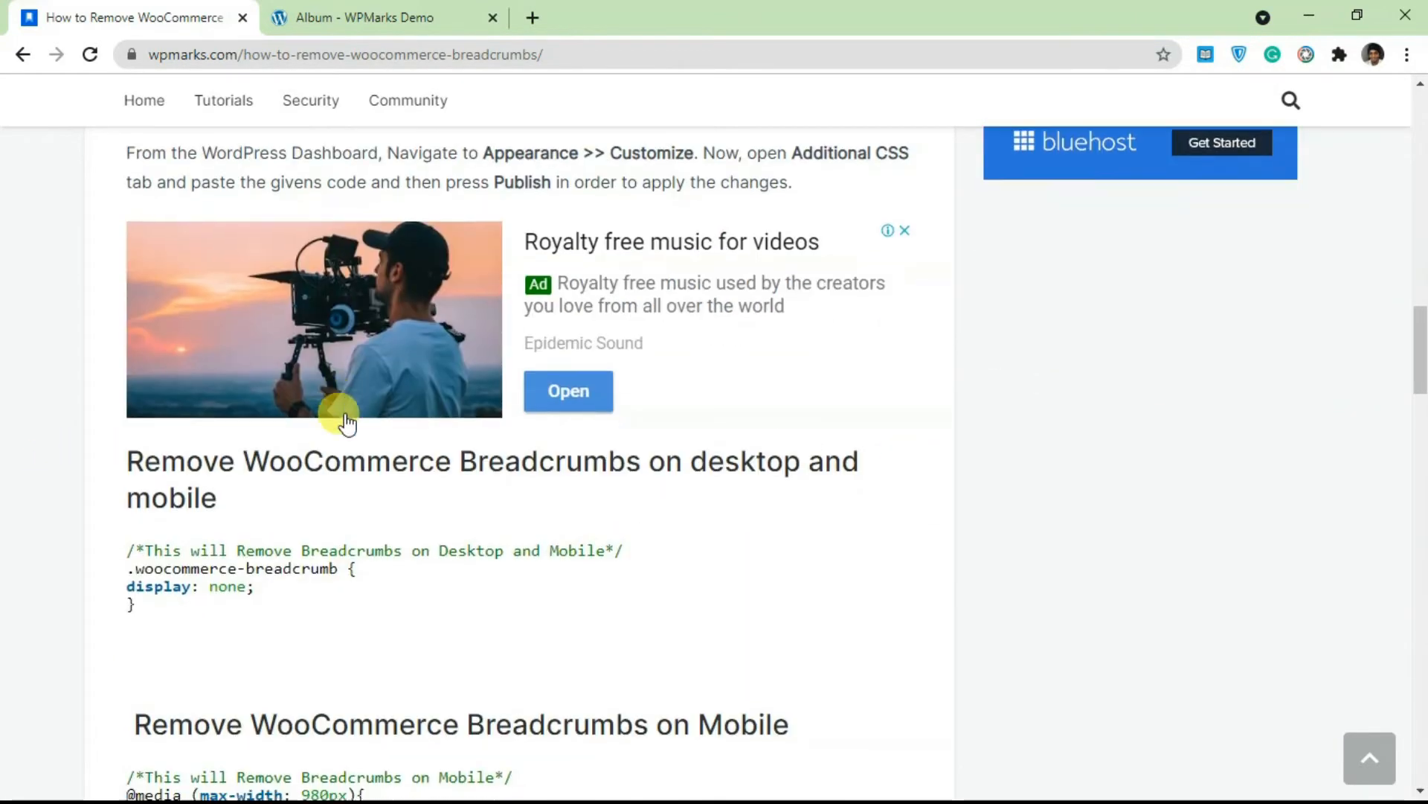
pyautogui.scroll(-3)
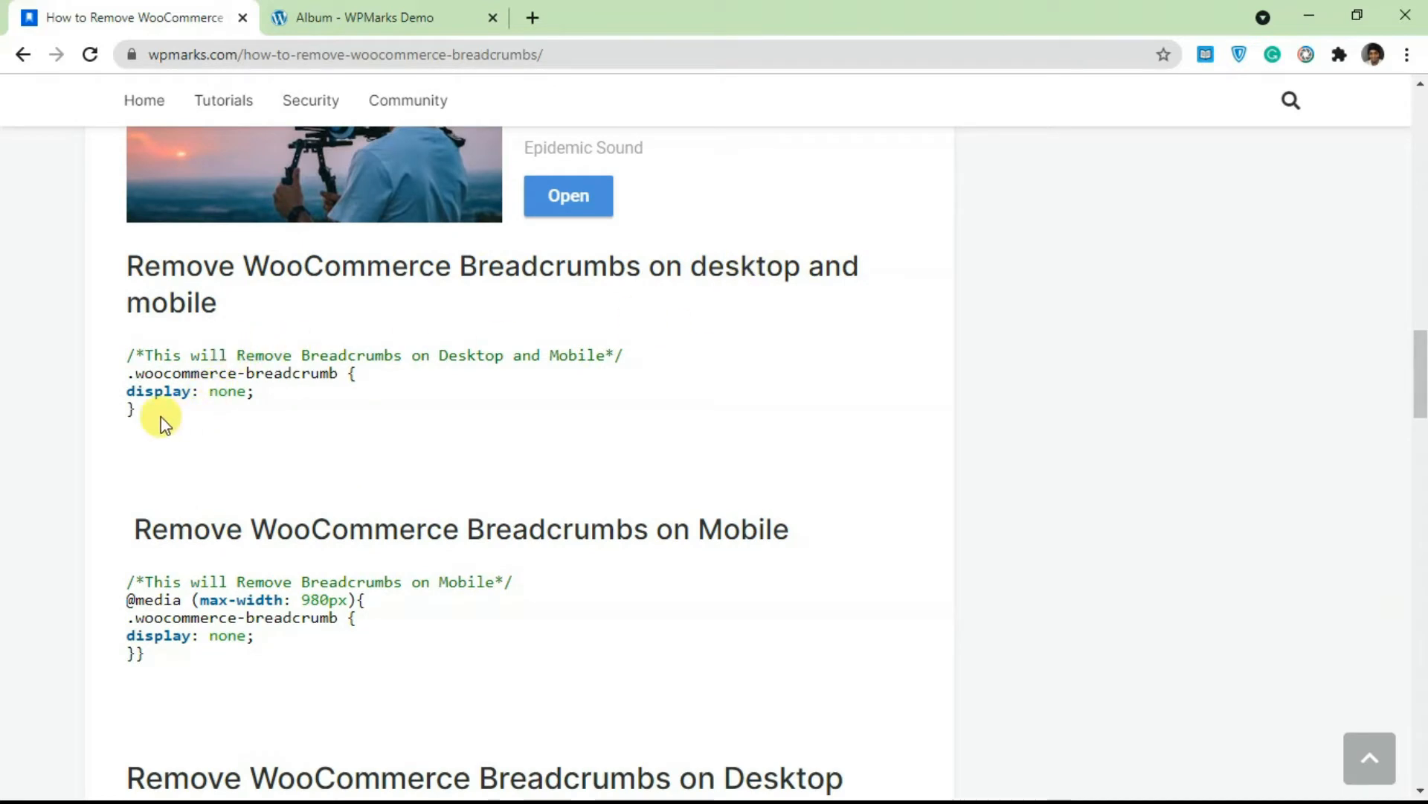
# Select and copy the desktop-and-mobile CSS snippet, then return to the Album tab
pyautogui.moveTo(128, 356); pyautogui.dragTo(164, 411)
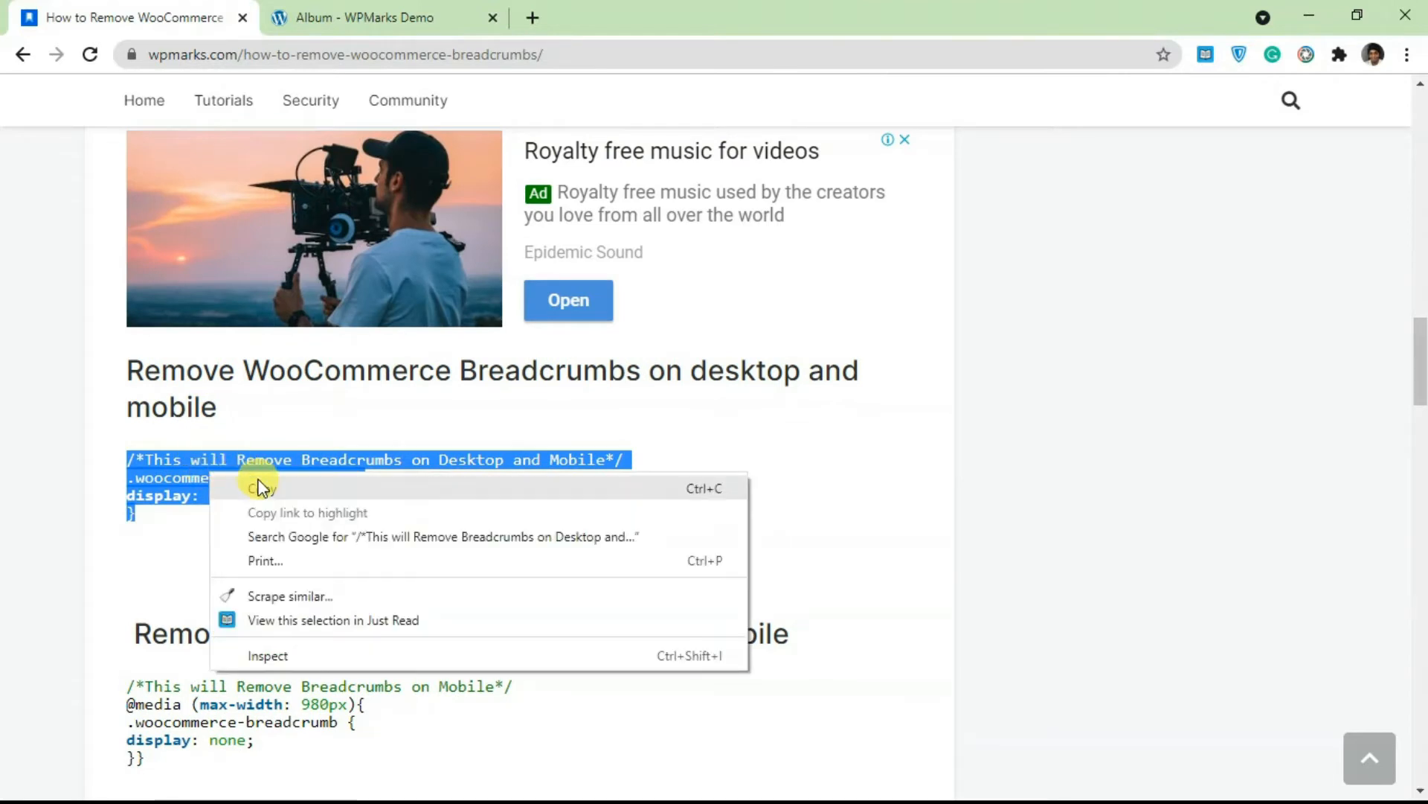
pyautogui.click(364, 18)
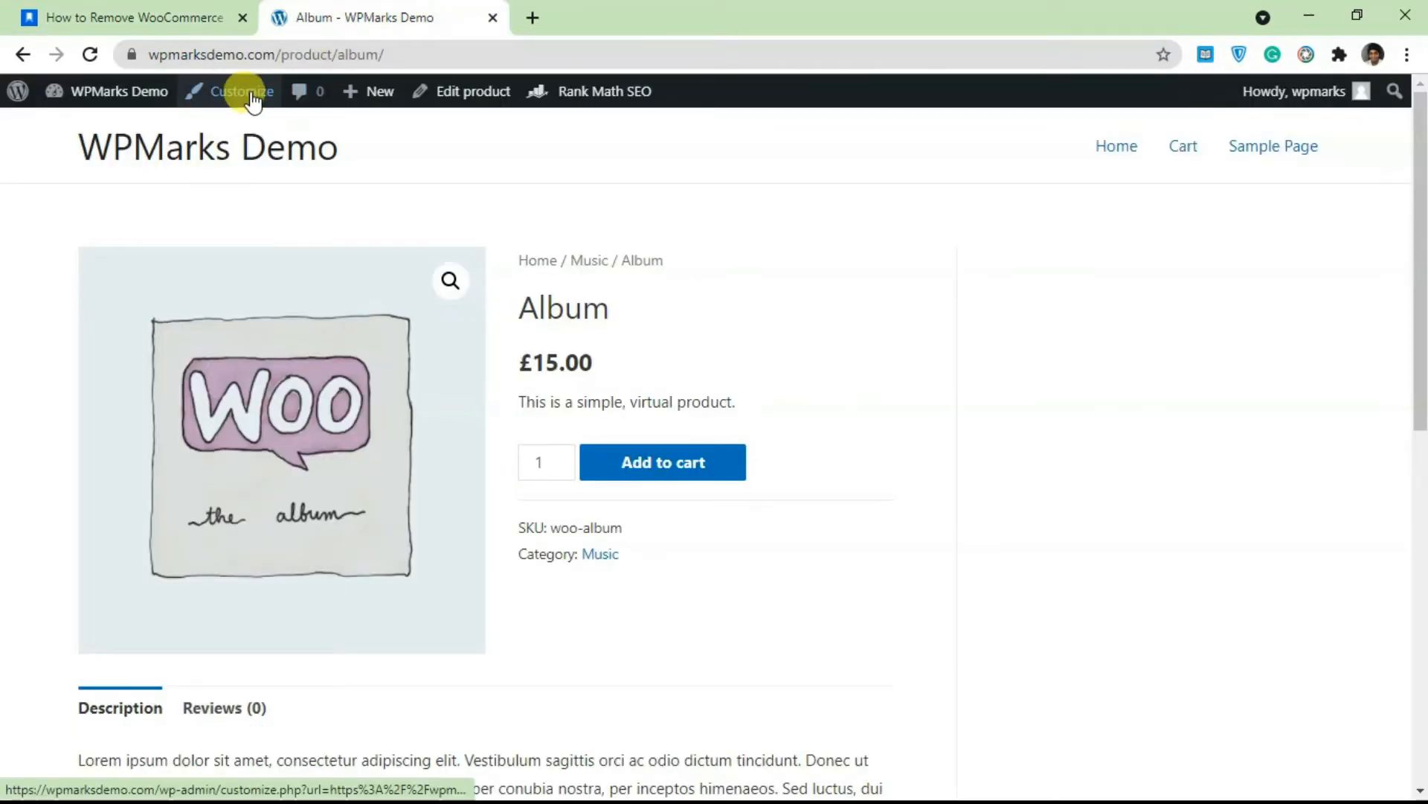
# Launch the Customizer on the Album page and reach its empty Additional CSS editor
pyautogui.click(243, 91)
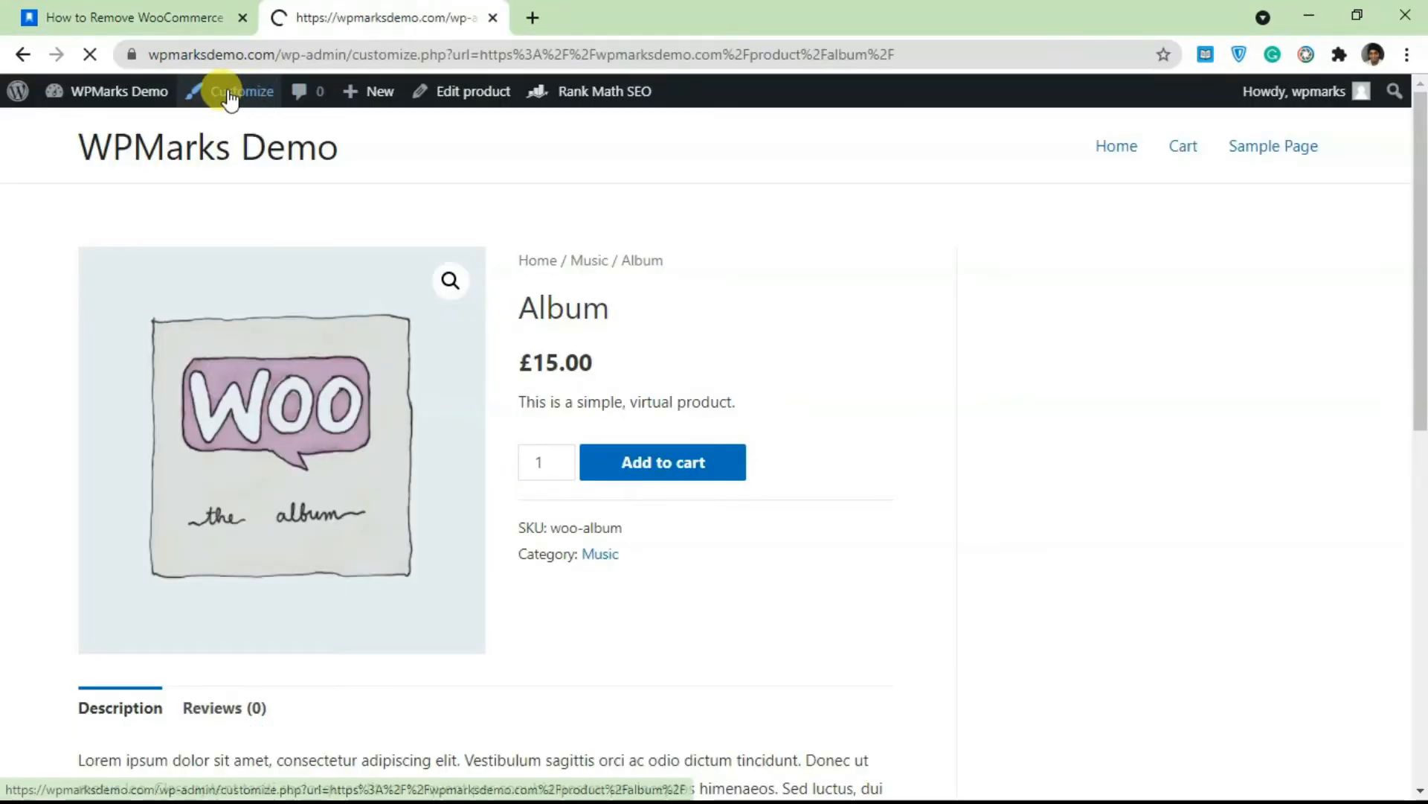
pyautogui.click(243, 91)
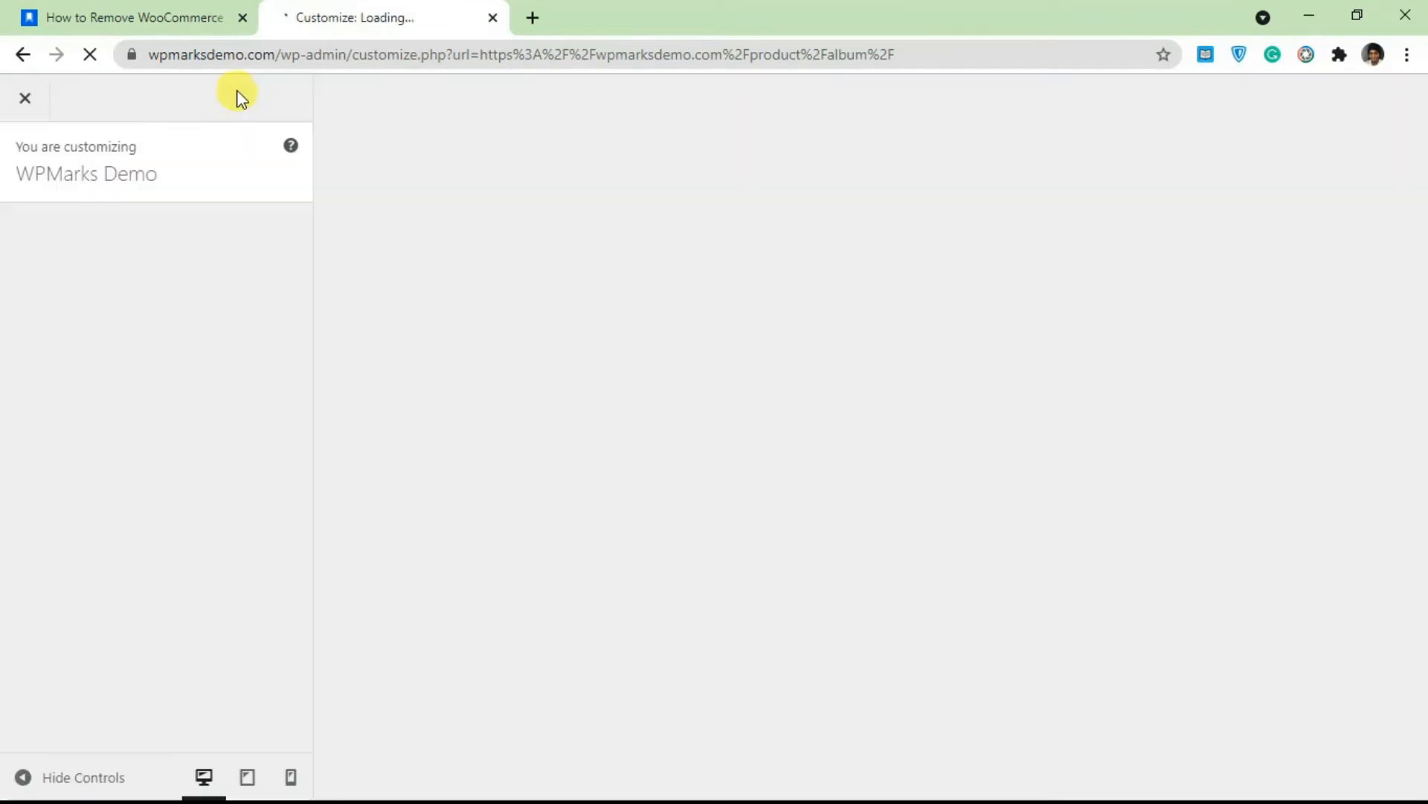
pyautogui.moveTo(235, 200)
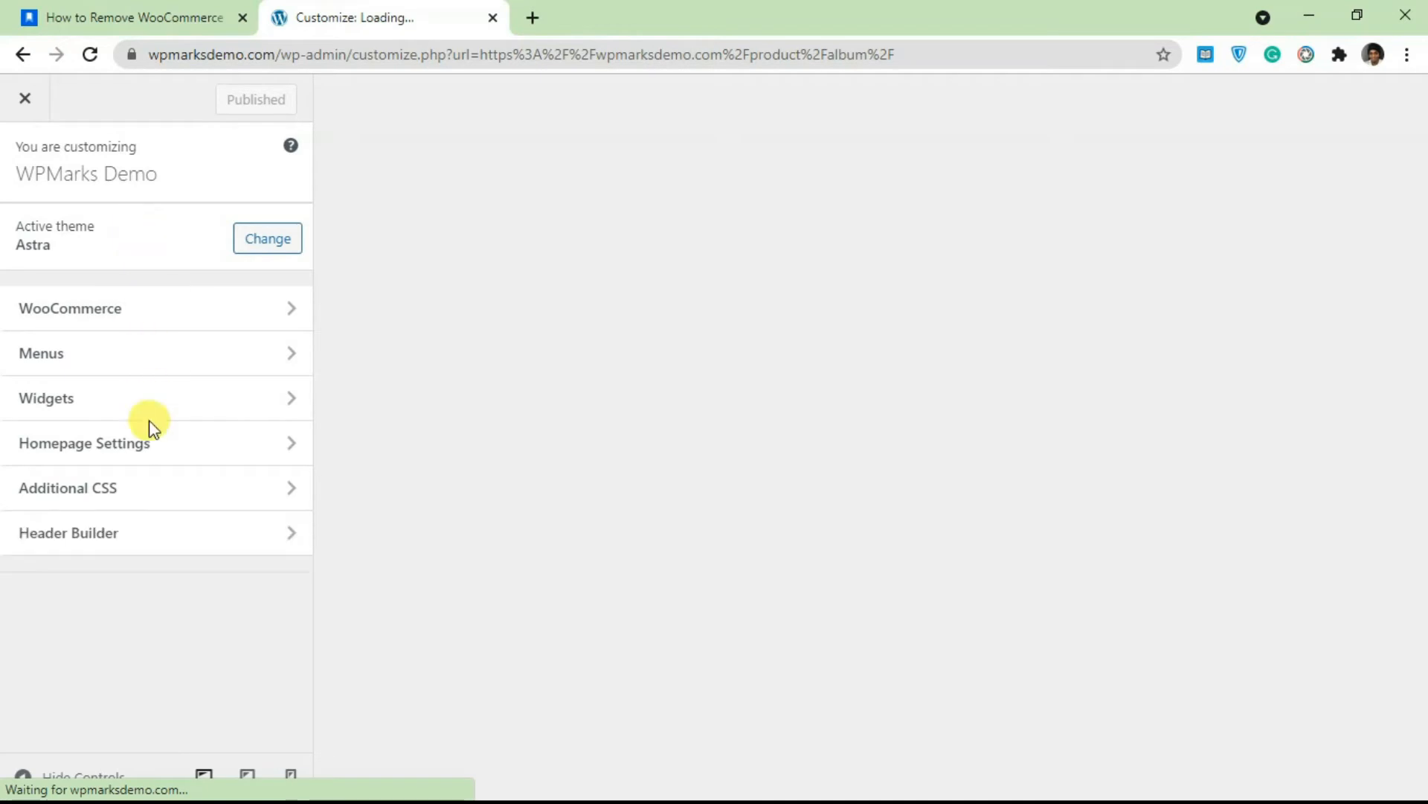
pyautogui.scroll(-3)
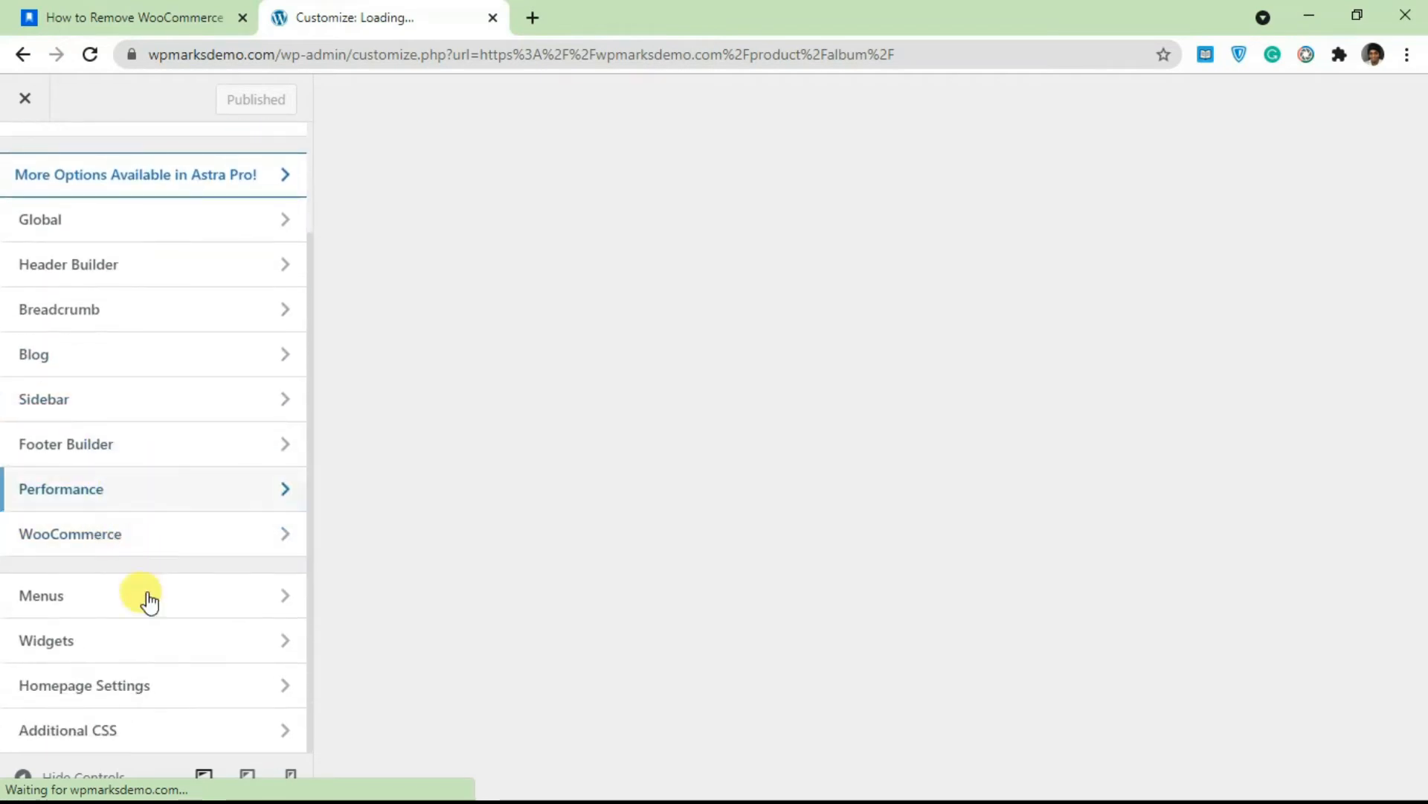
pyautogui.click(67, 730)
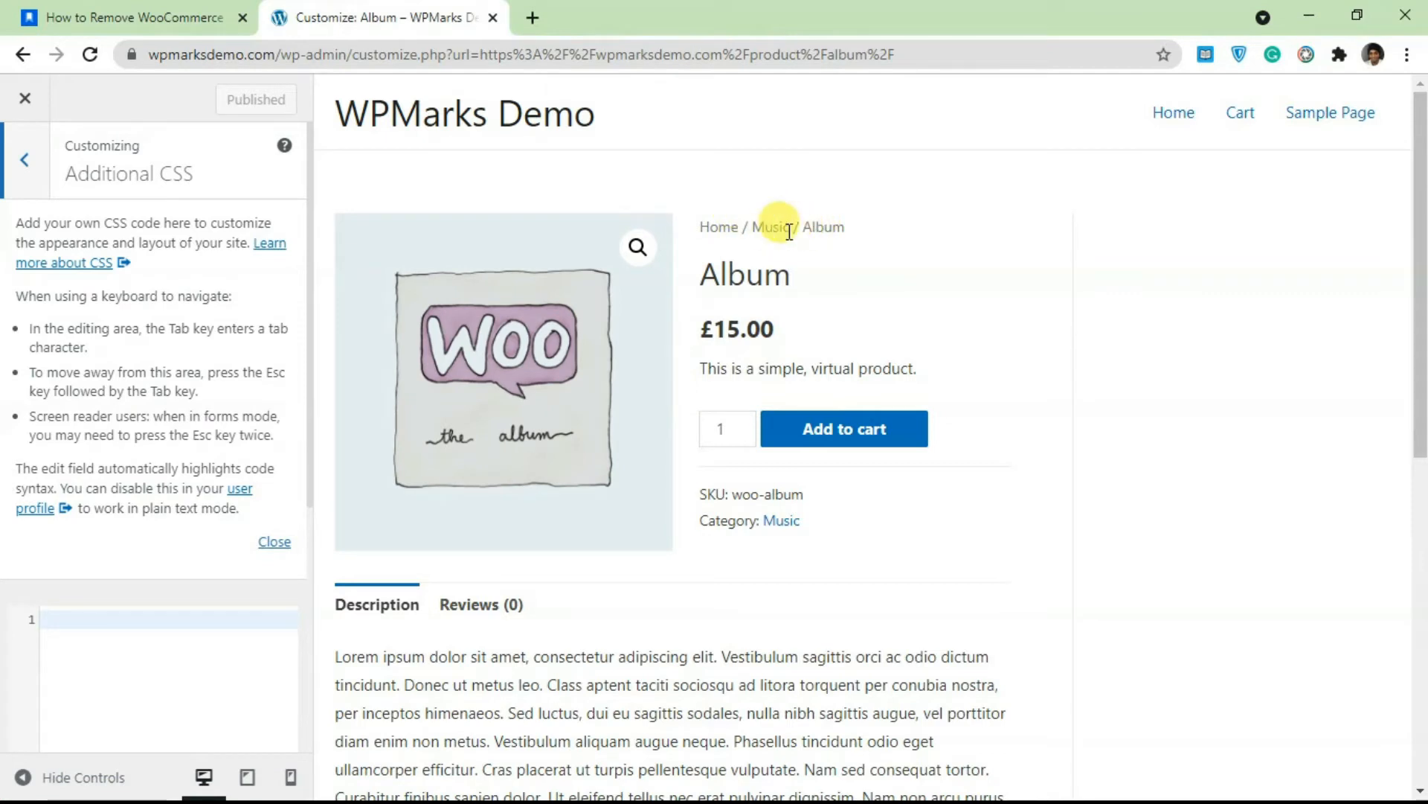
pyautogui.moveTo(1201, 235)
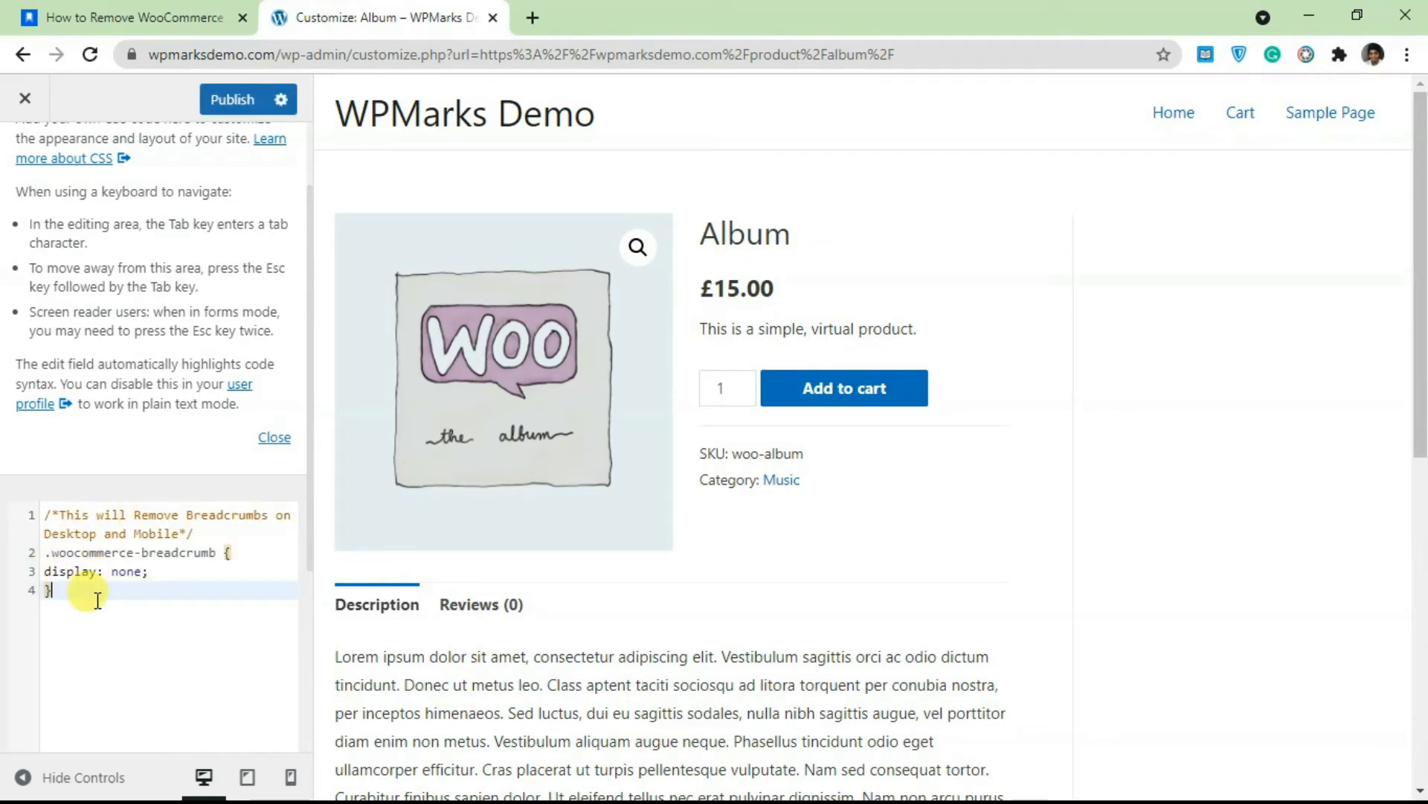
# Select all the pasted all-devices breadcrumb CSS and go back to the tutorial tab
pyautogui.press('ctrl+a')
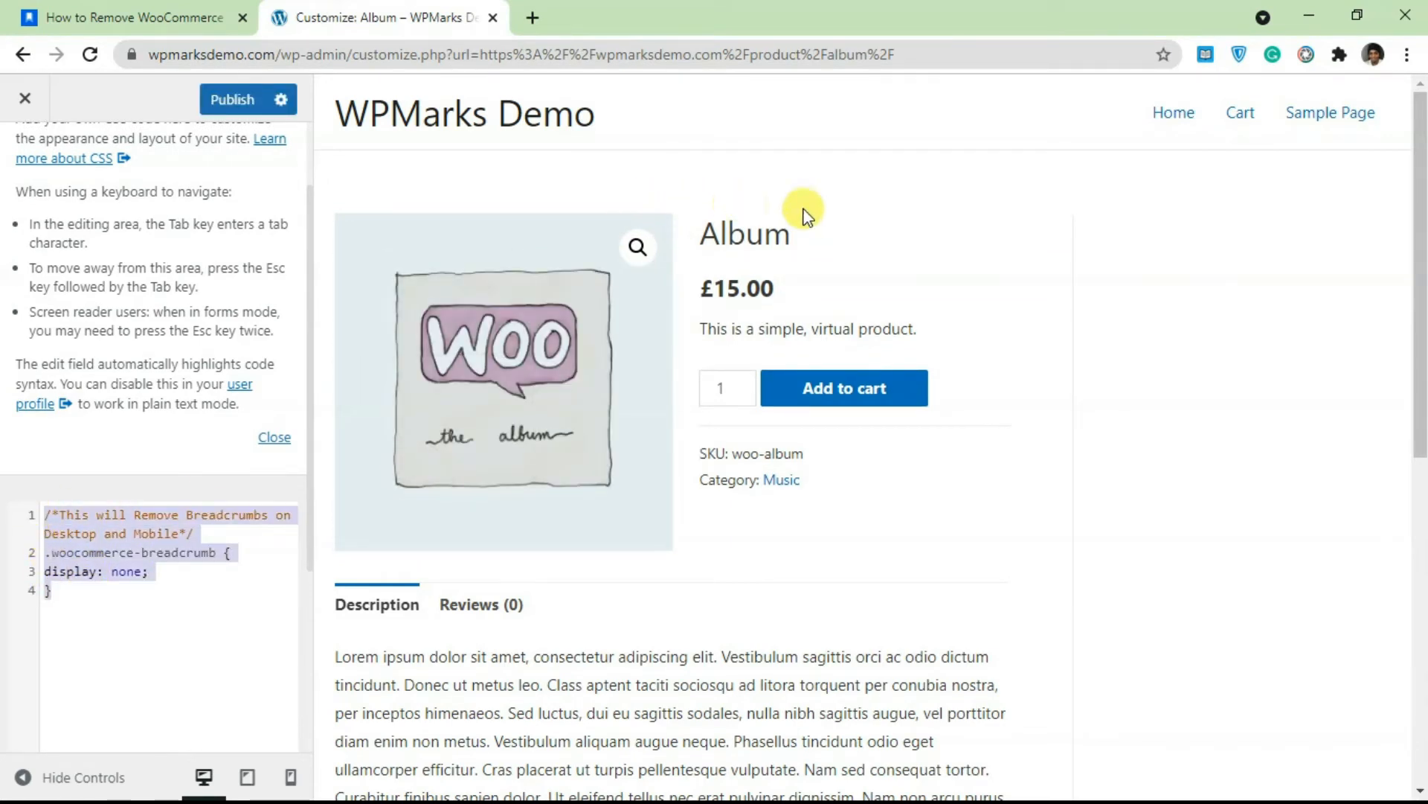
pyautogui.moveTo(875, 331)
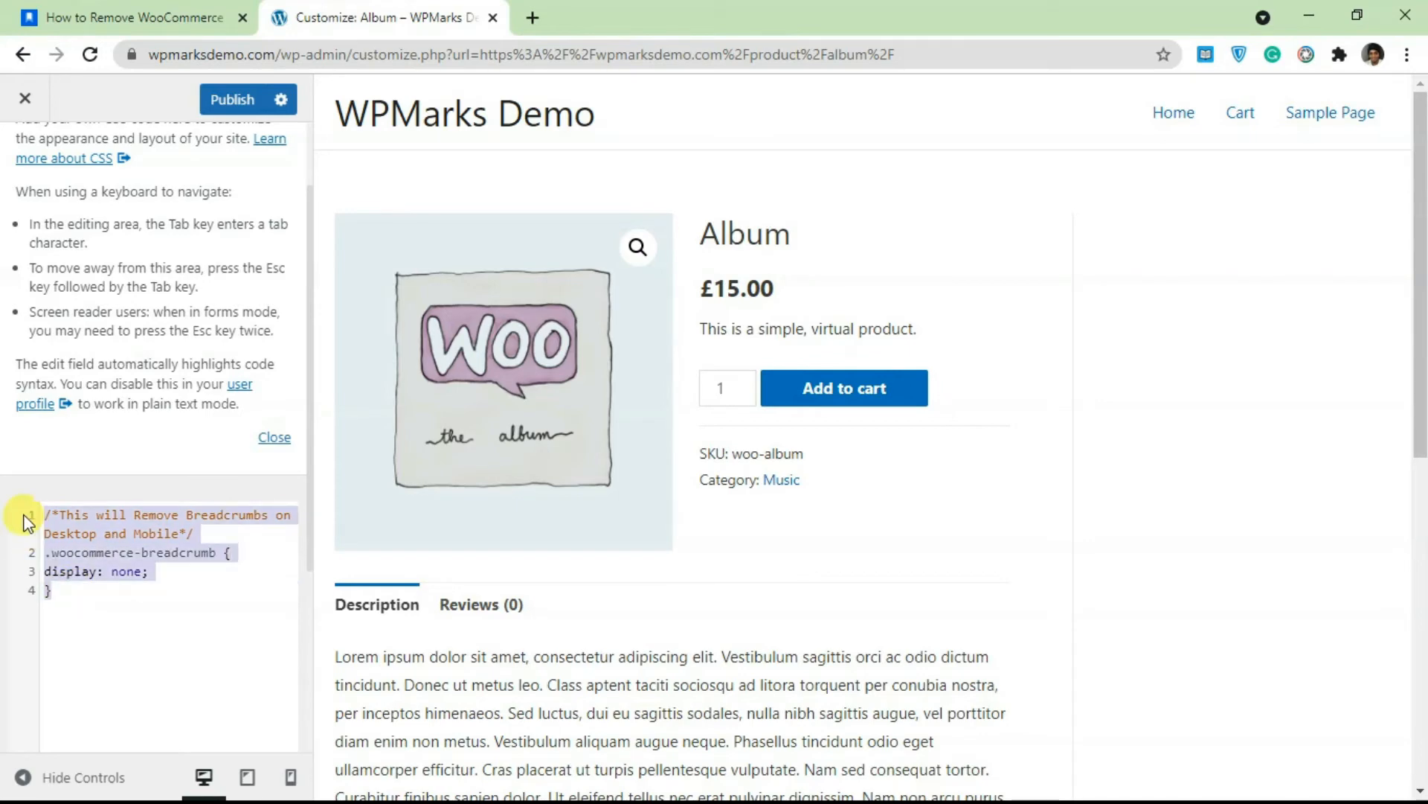
pyautogui.click(132, 18)
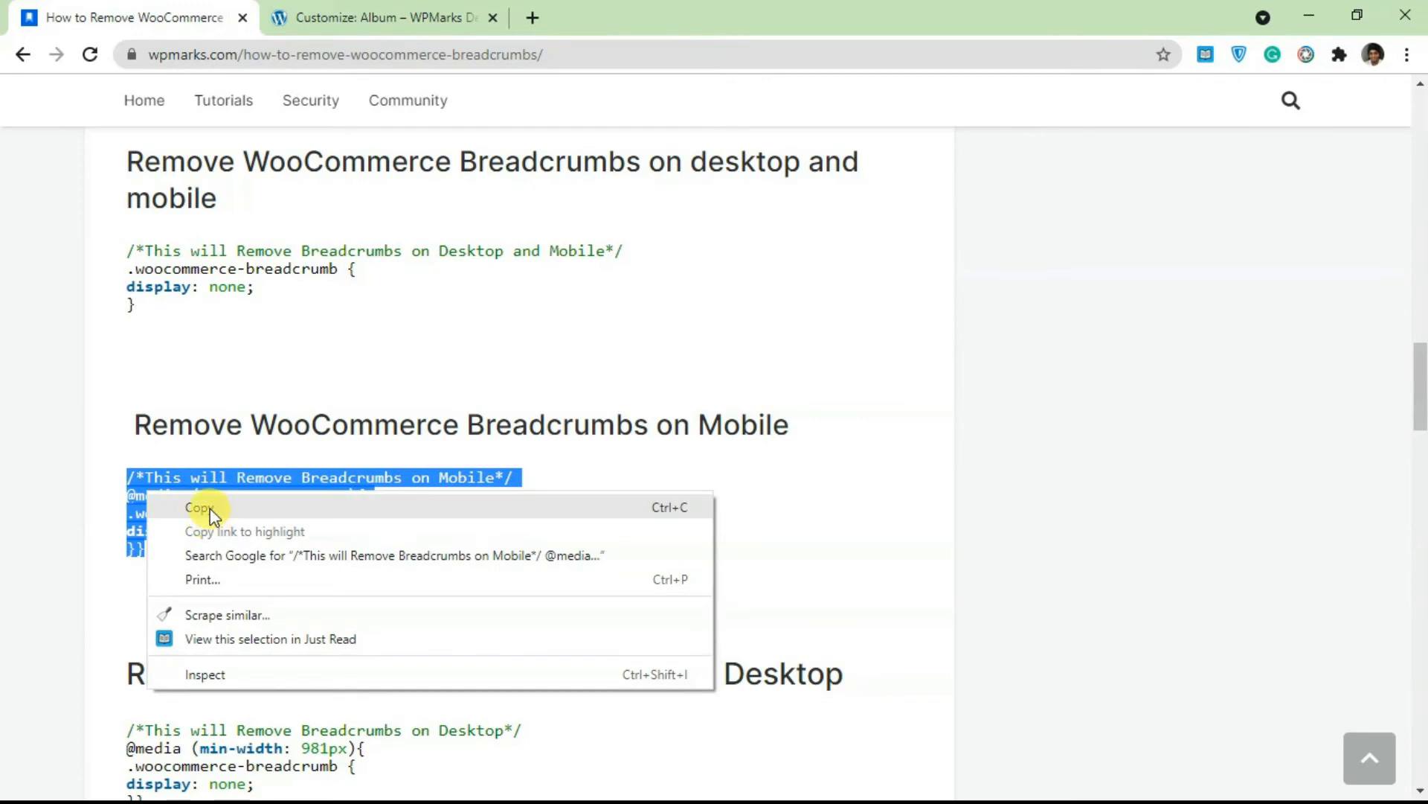
# Replace the CSS with the mobile-only breadcrumb rule, check it at mobile size, then revisit the tutorial
pyautogui.click(383, 18)
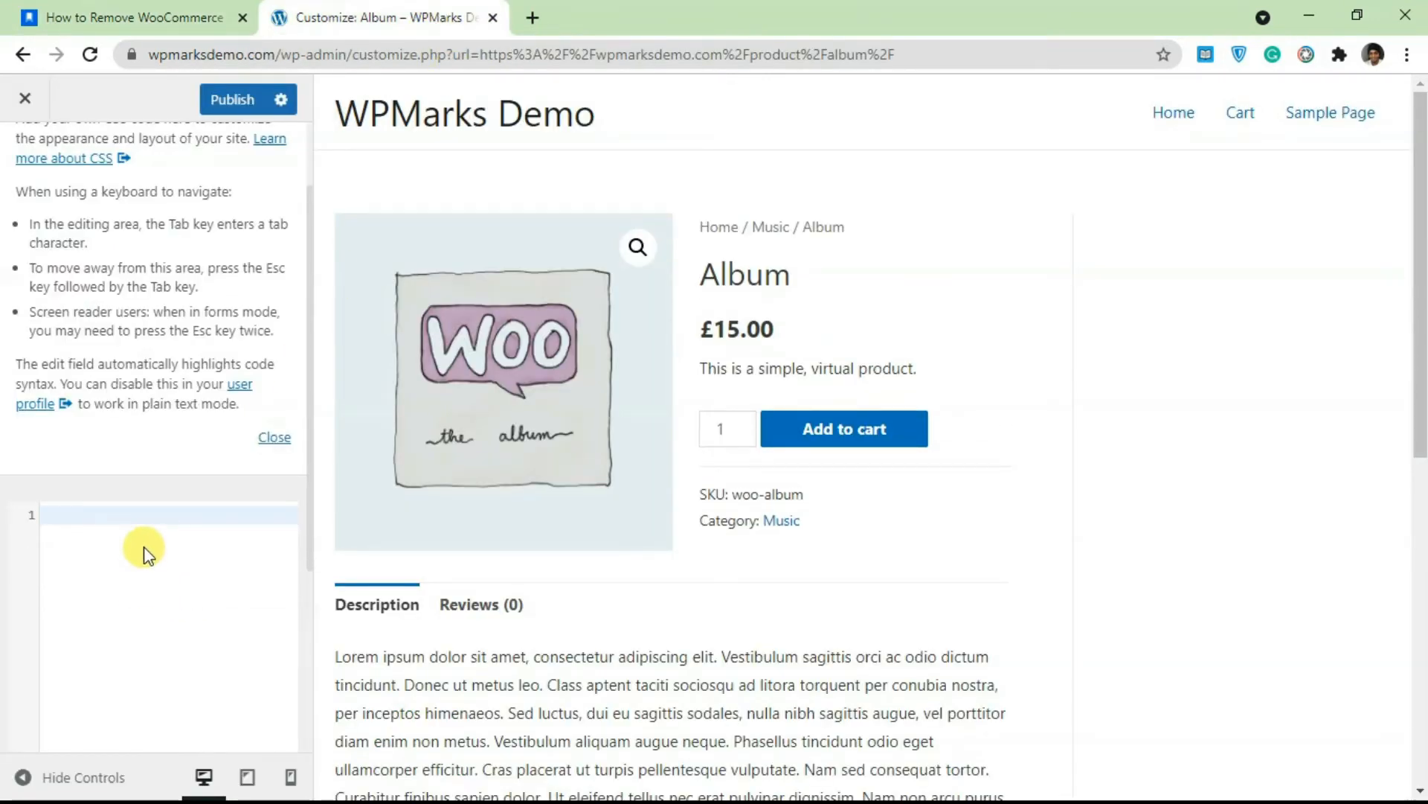
pyautogui.write('/*This will Remove Breadcrumbs on Mobile*/')
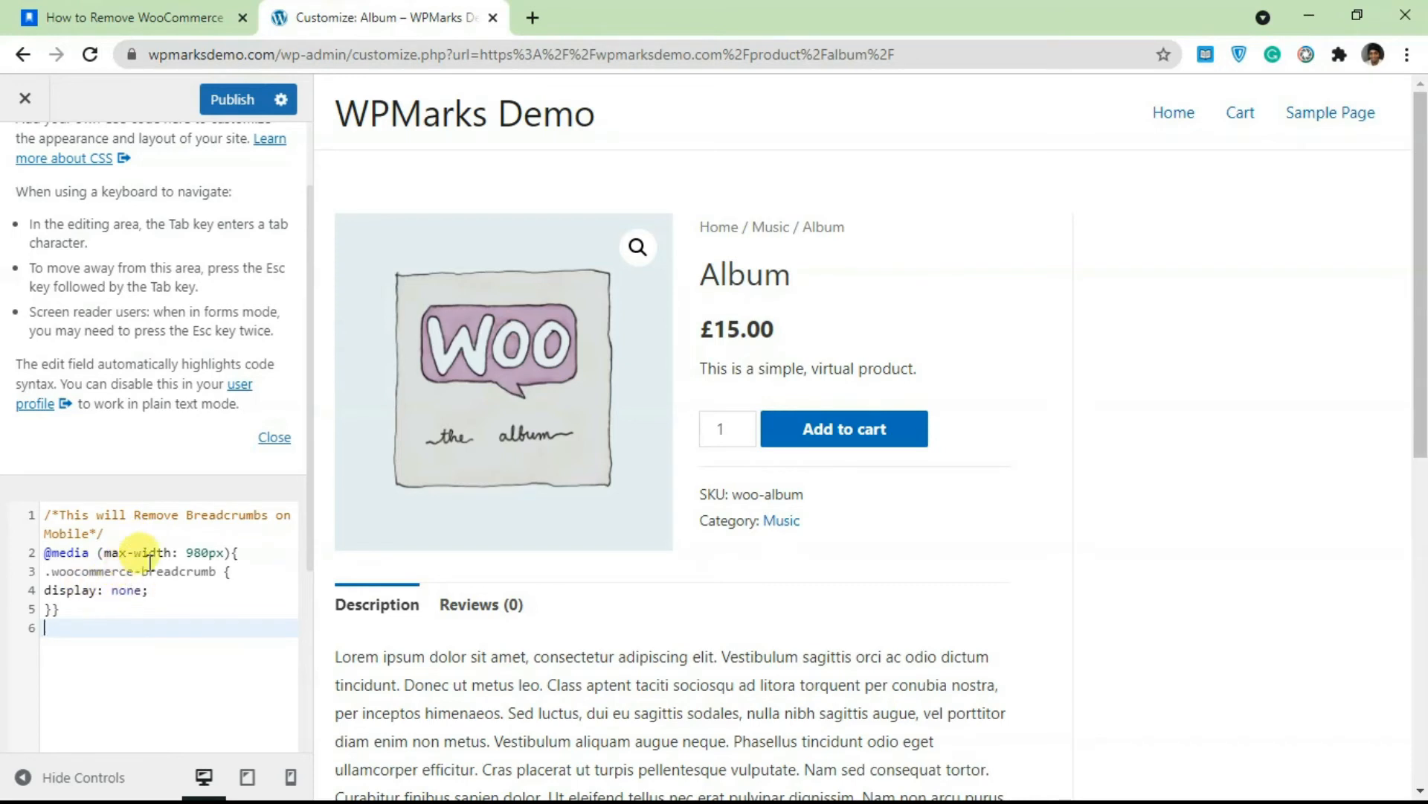
pyautogui.moveTo(786, 476)
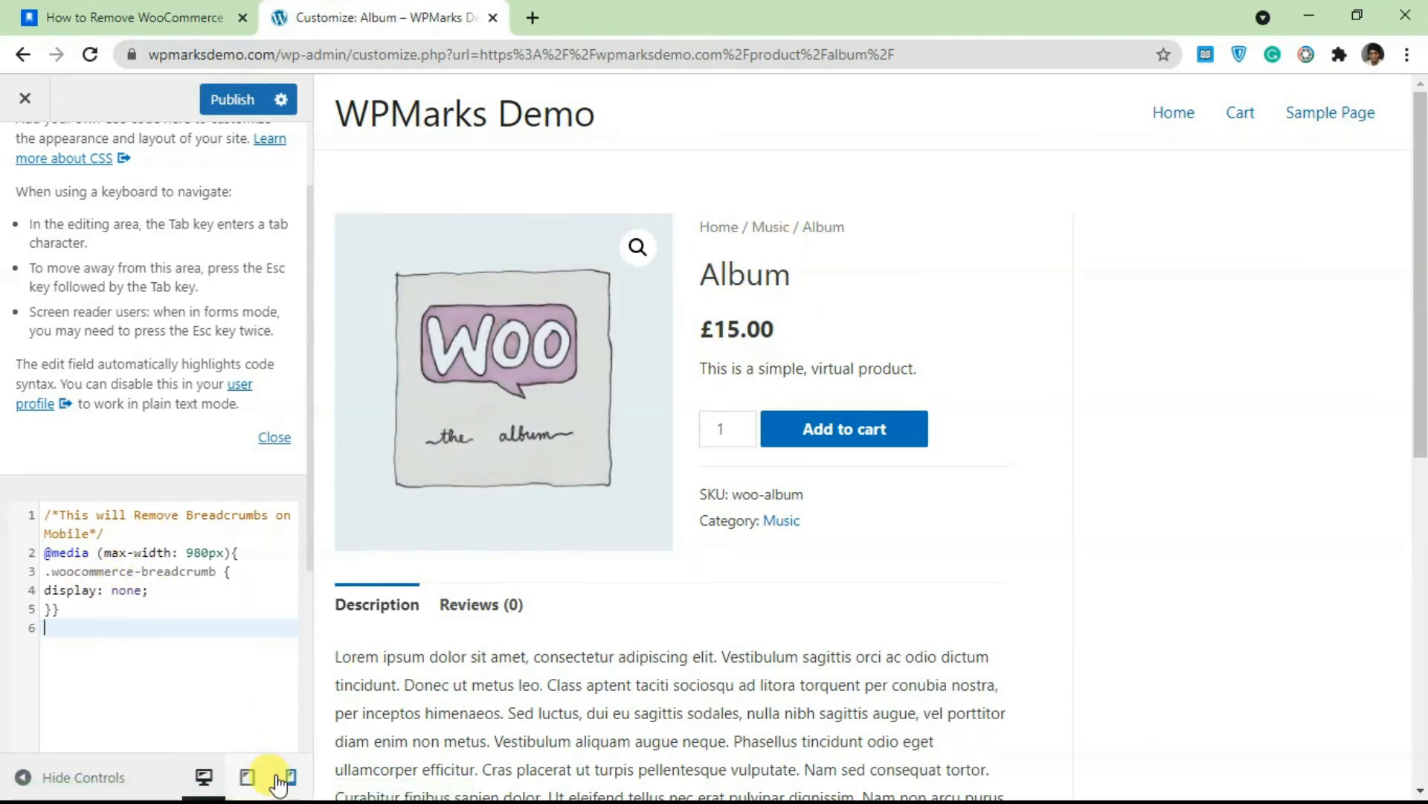
pyautogui.click(290, 776)
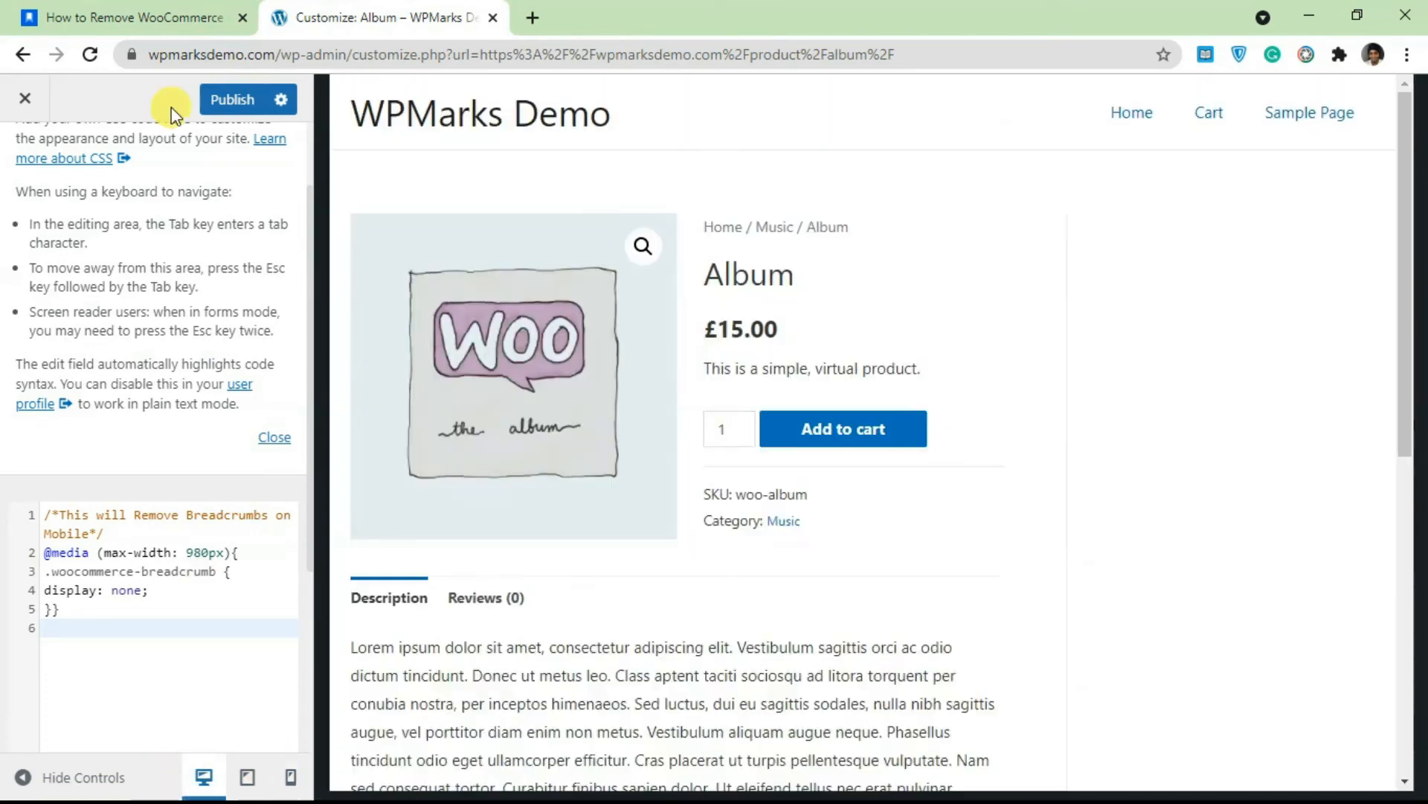
pyautogui.click(133, 17)
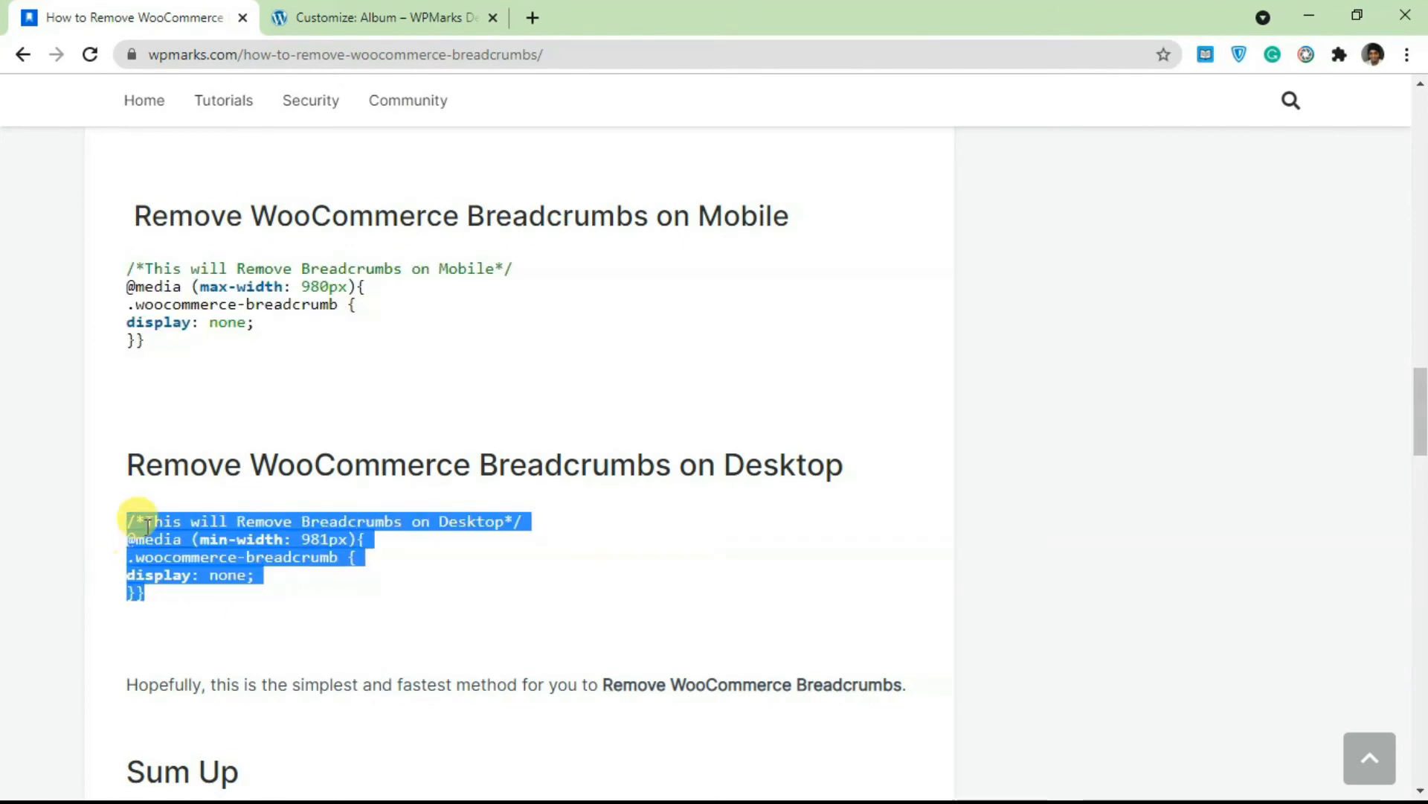
# Paste the desktop-only breadcrumb rule and verify the trail still shows on the phone preview
pyautogui.click(382, 18)
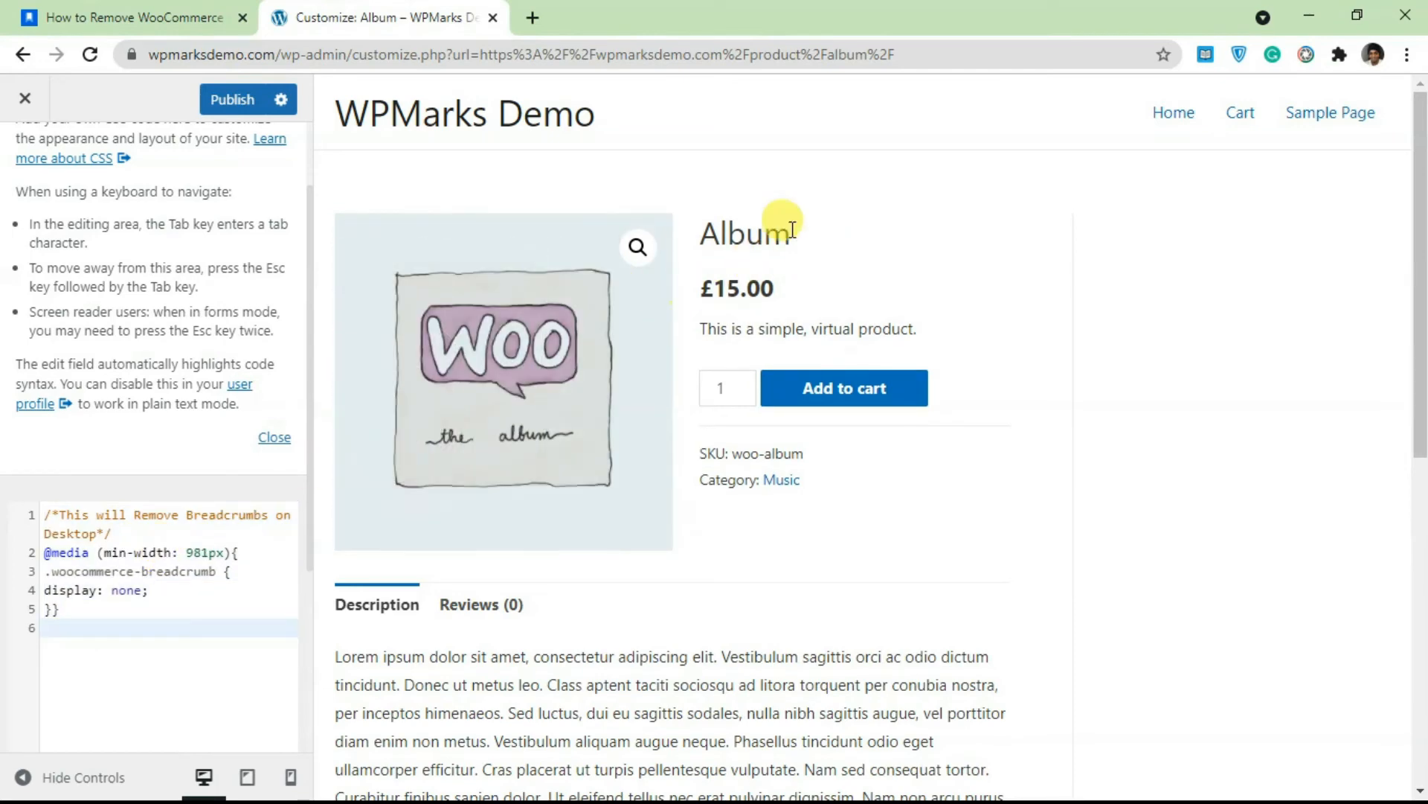
pyautogui.click(290, 777)
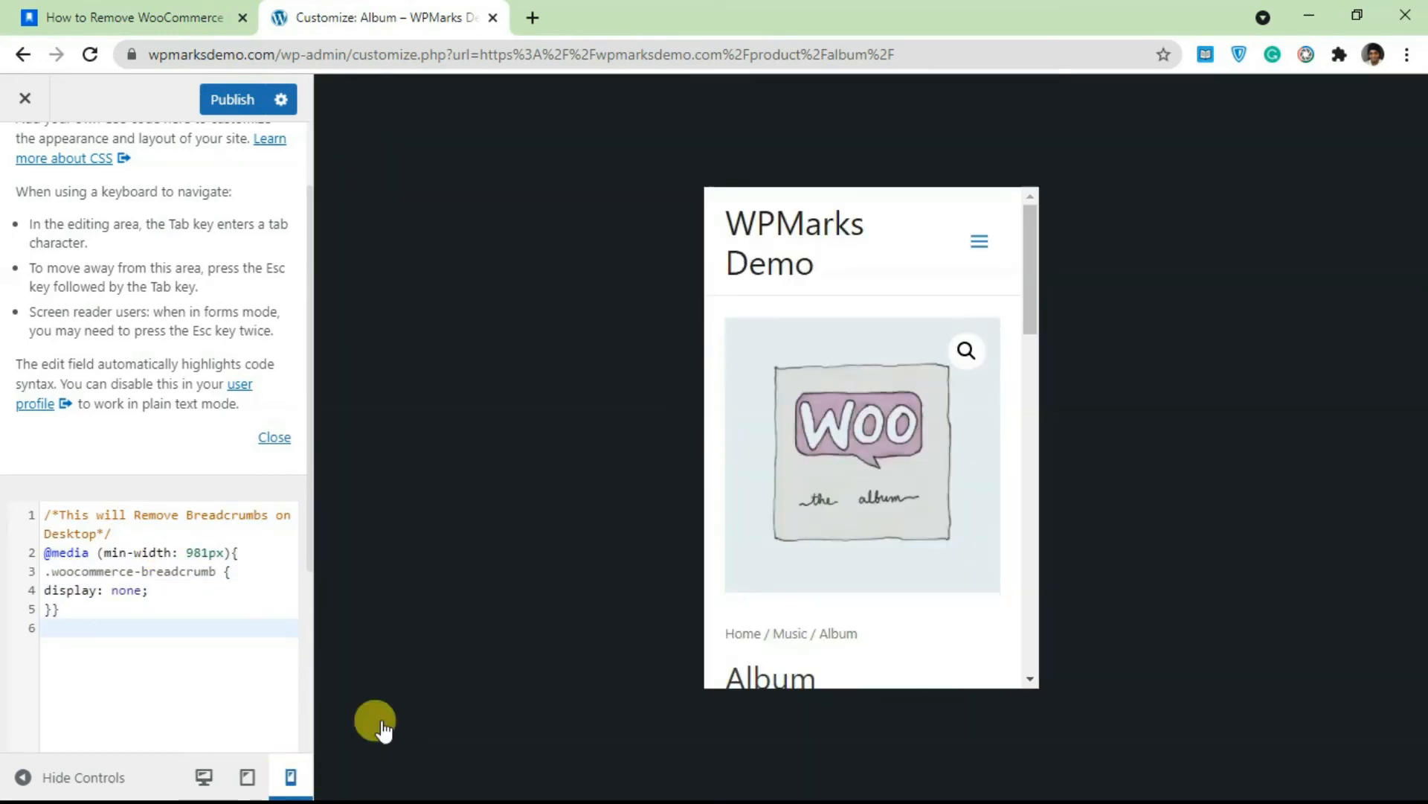
pyautogui.scroll(-3)
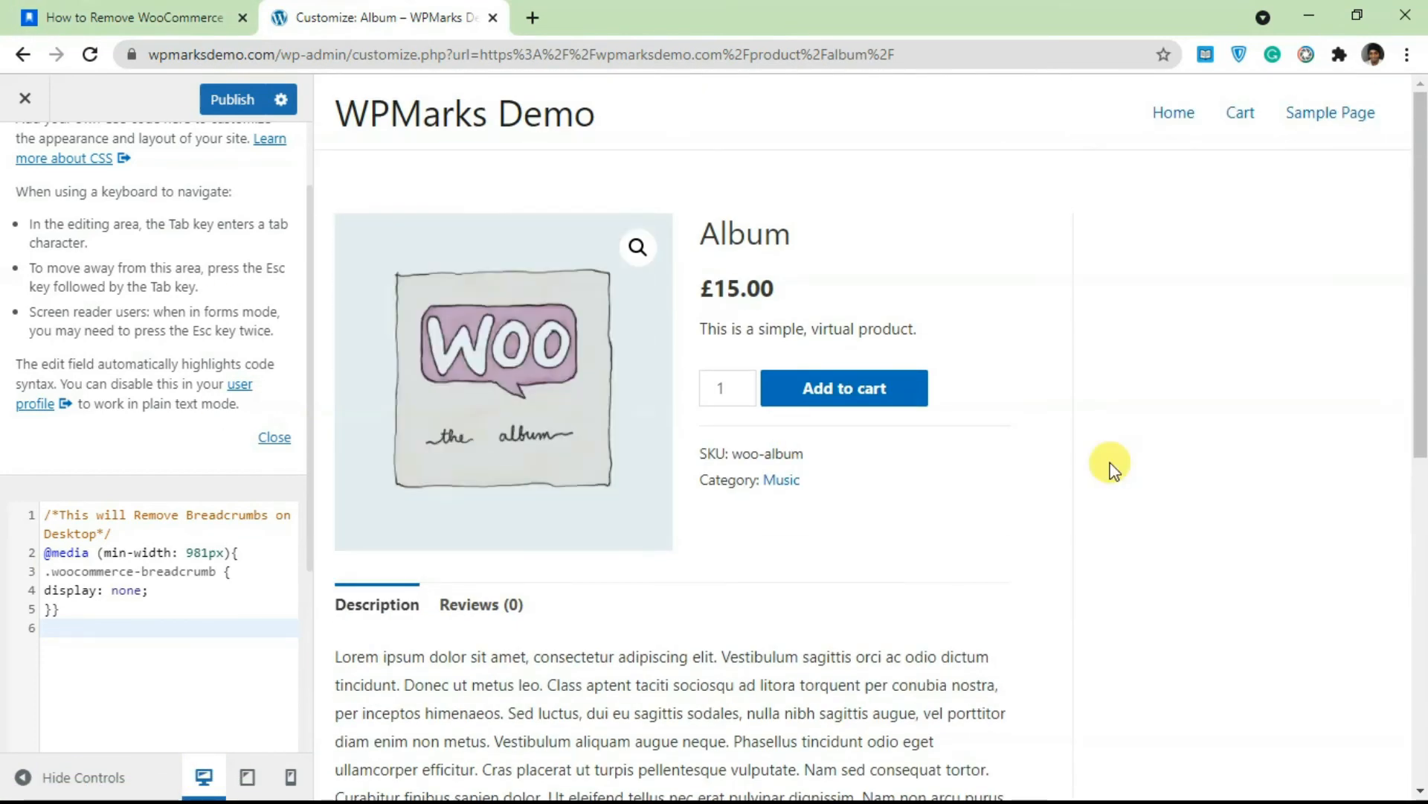
# Scroll through the tutorial's all-devices, mobile-only and desktop-only CSS snippets
pyautogui.click(132, 18)
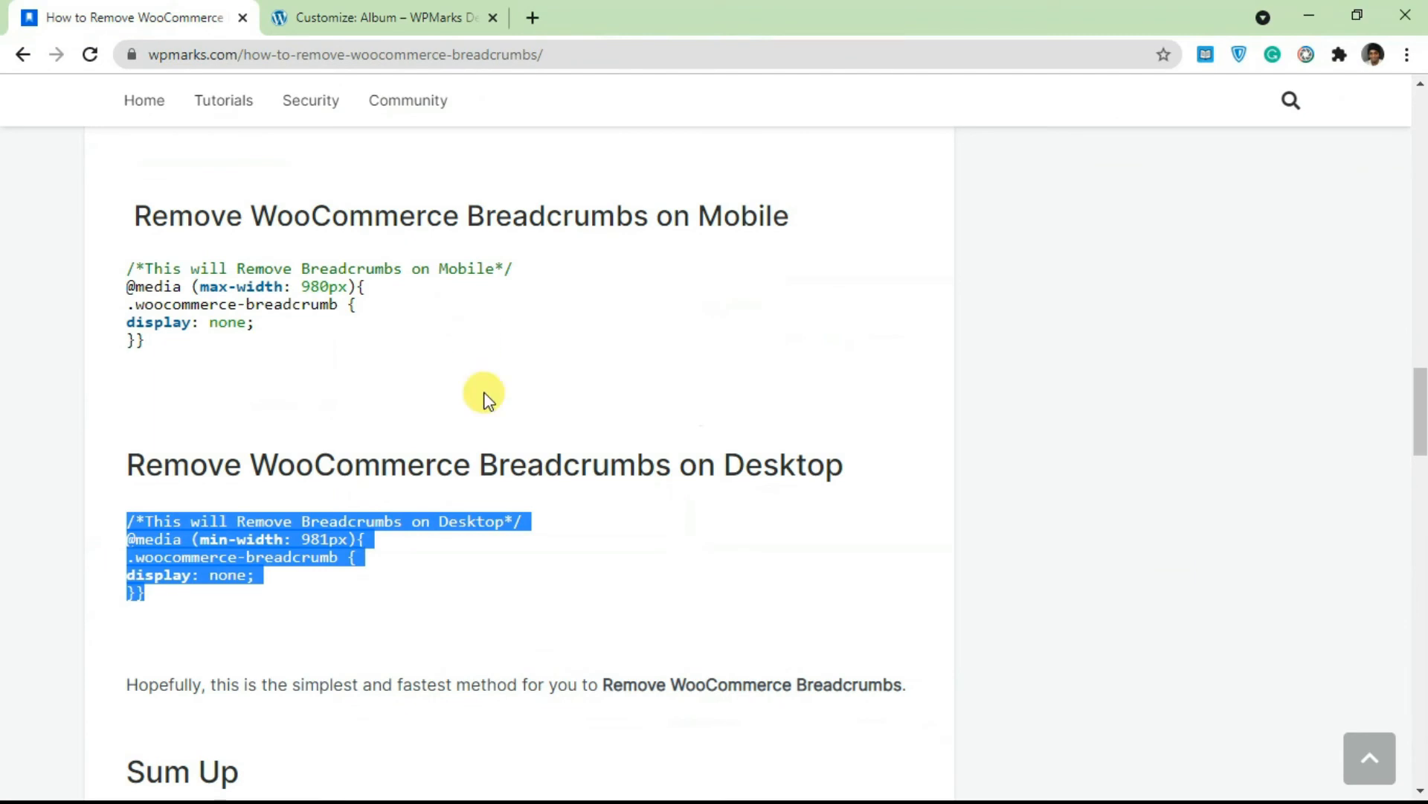
pyautogui.scroll(-3)
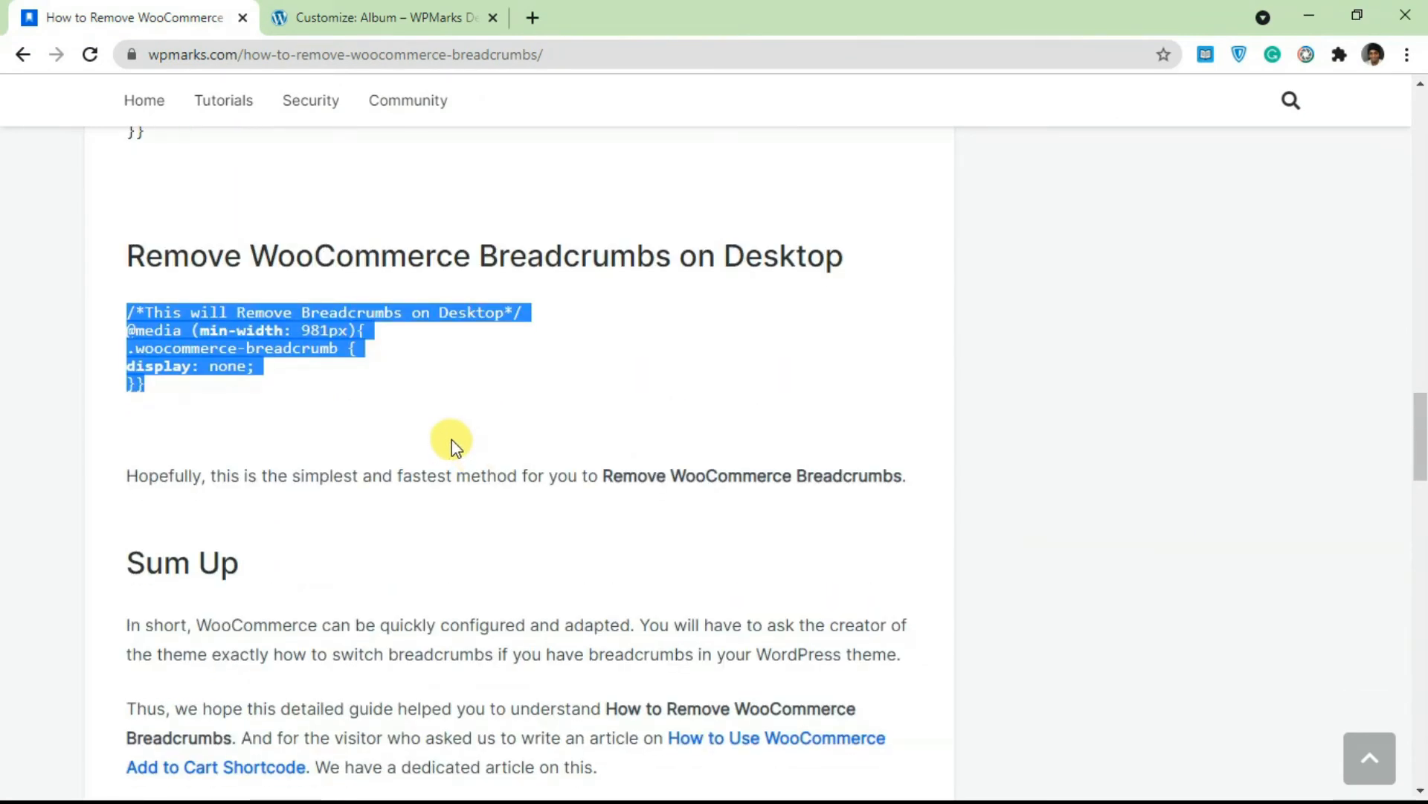
pyautogui.moveTo(539, 434)
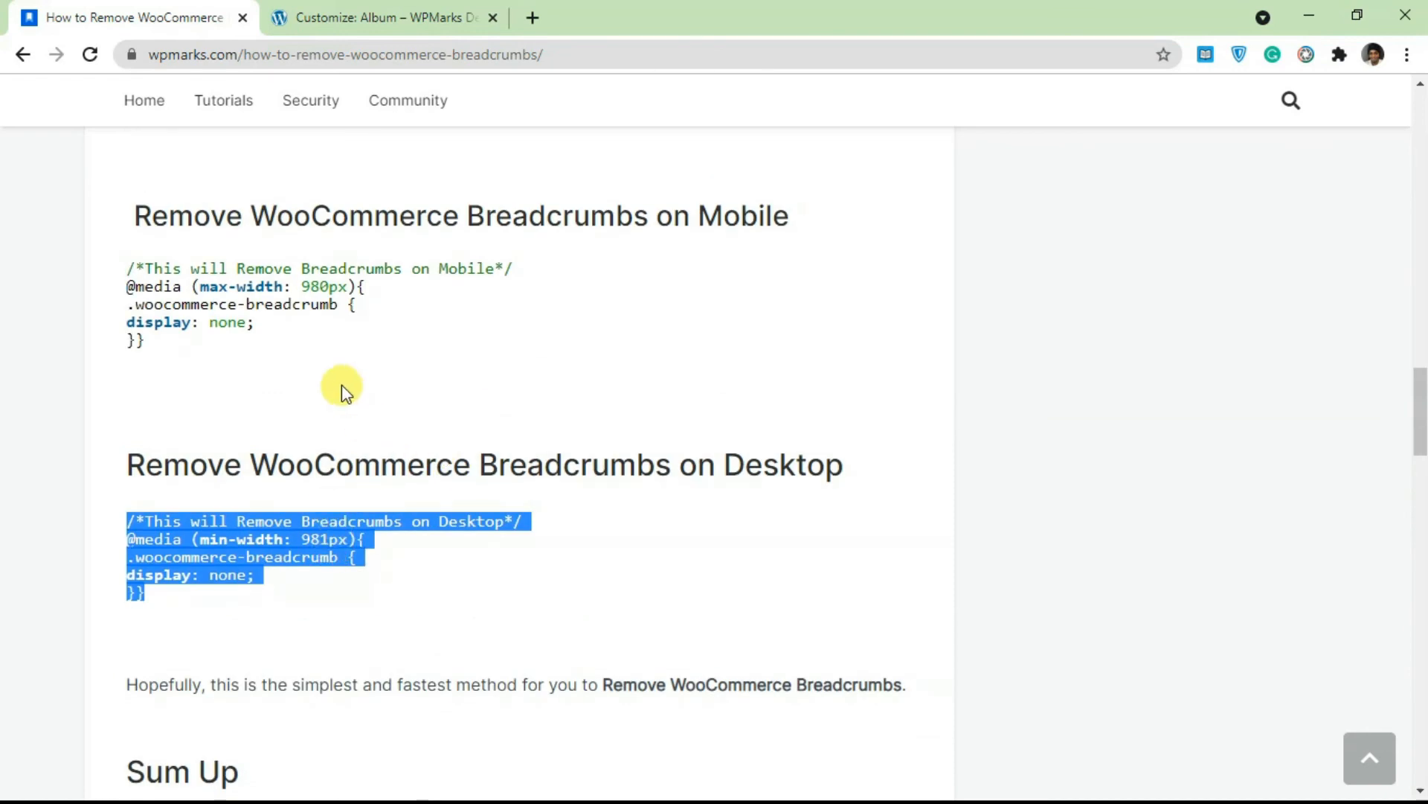
pyautogui.scroll(3)
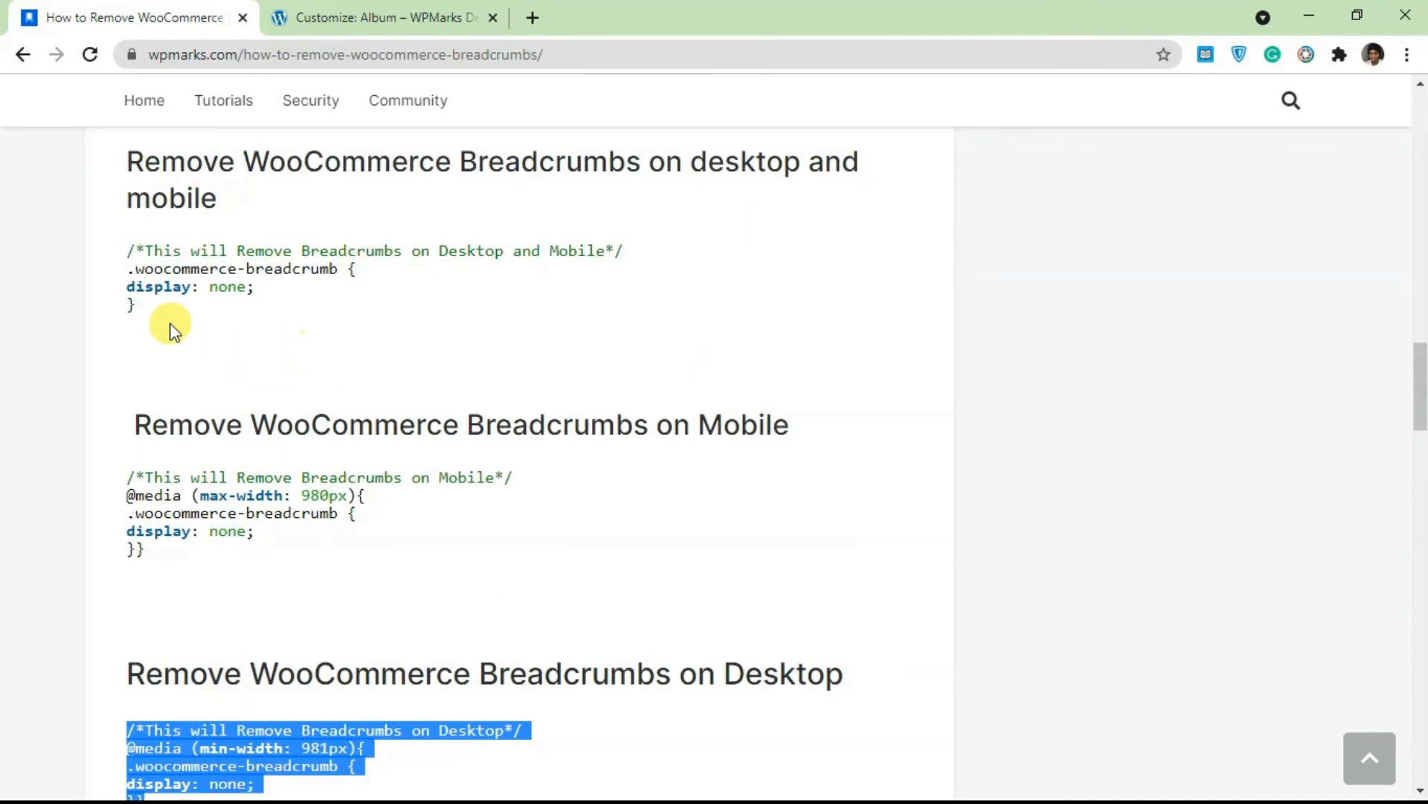